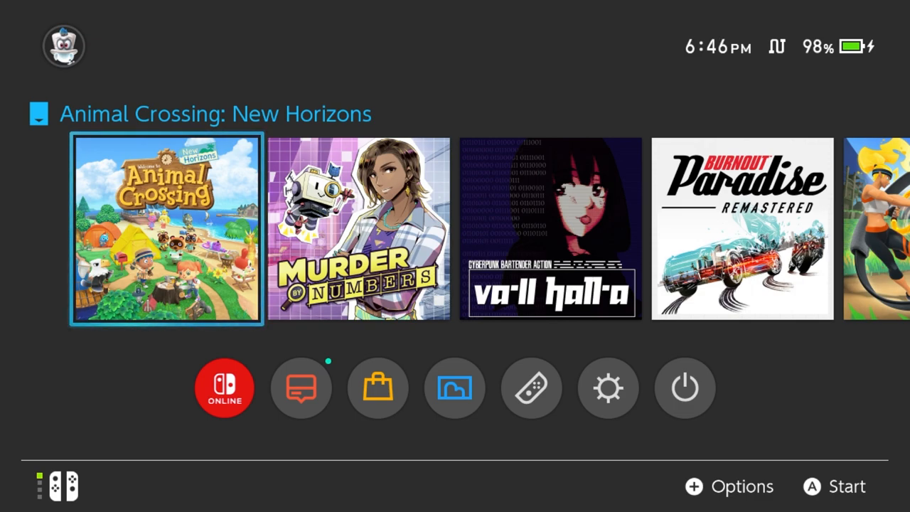
- Select the Controllers icon on the HOME Menu row to show the attached Joy-Cons
left_click(454, 387)
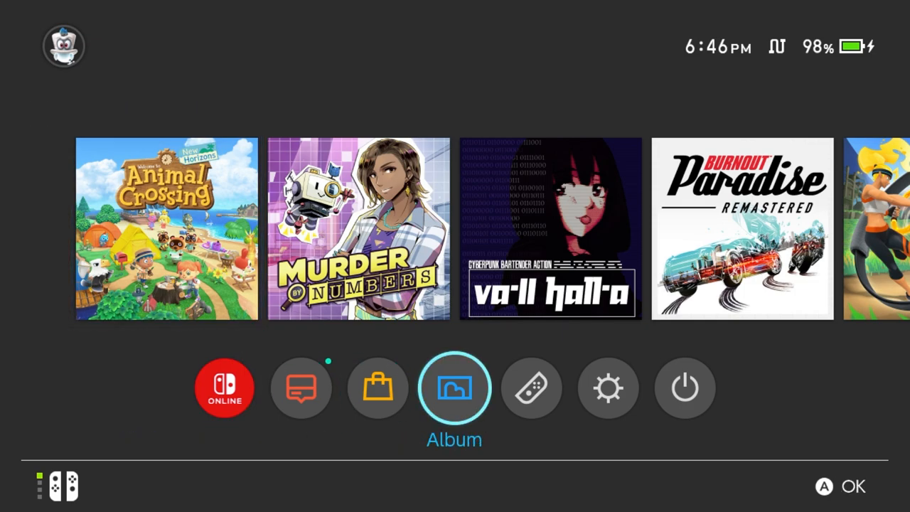
left_click(530, 387)
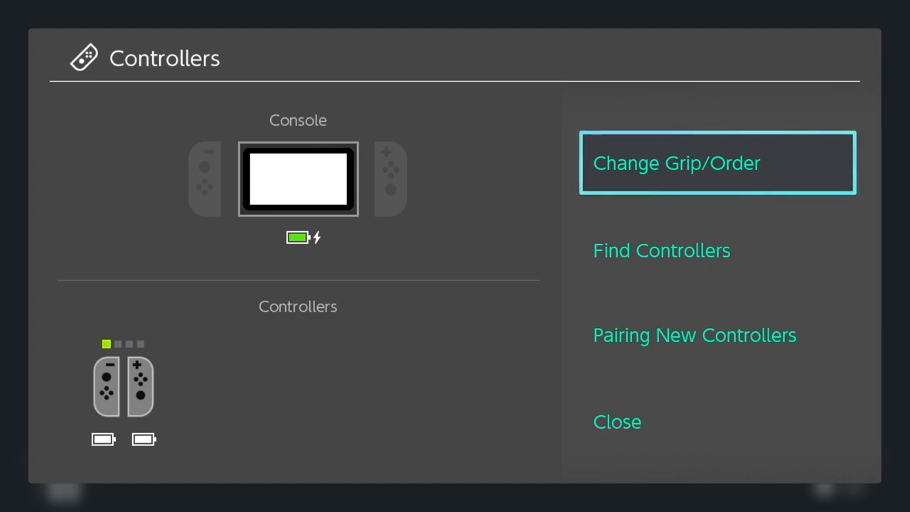
left_click(615, 421)
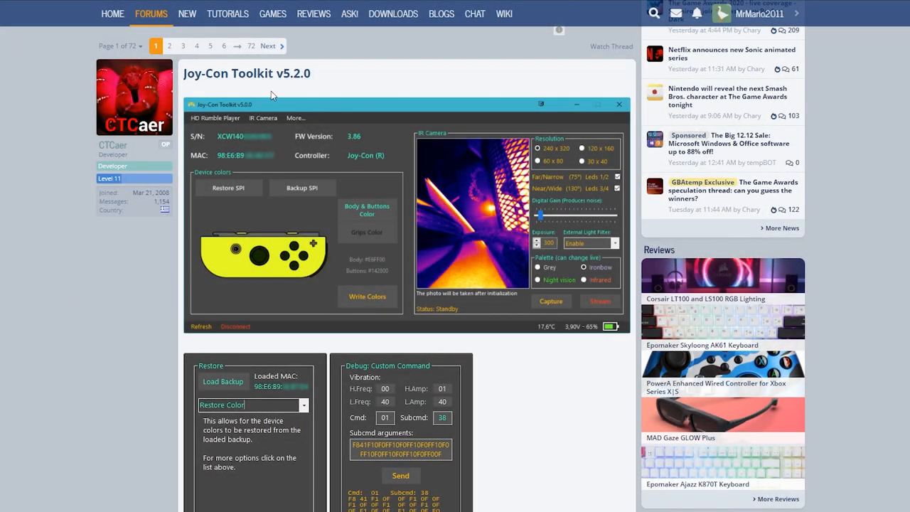
mouse_move(464, 379)
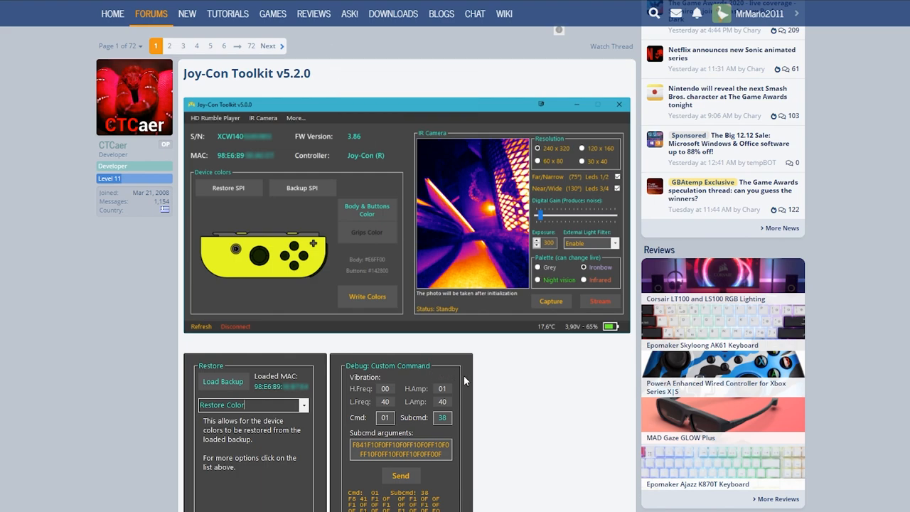
mouse_move(542, 412)
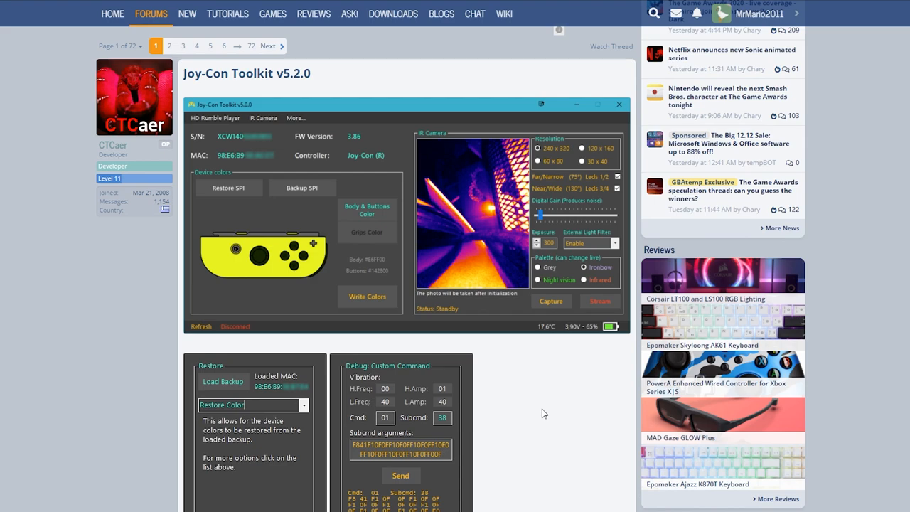
- Scroll the GBAtemp thread past the summary and prerequisites to the v5.2.0 changelog
scroll("down", 3)
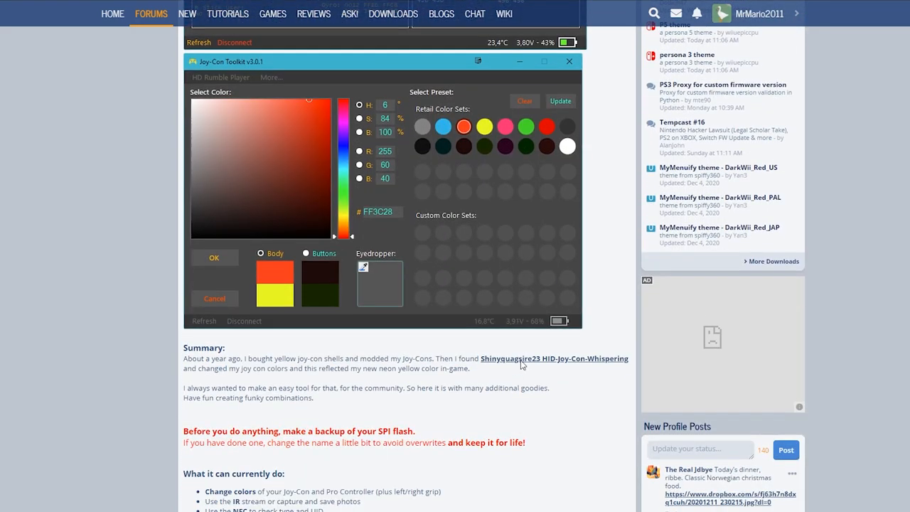
scroll("down", 3)
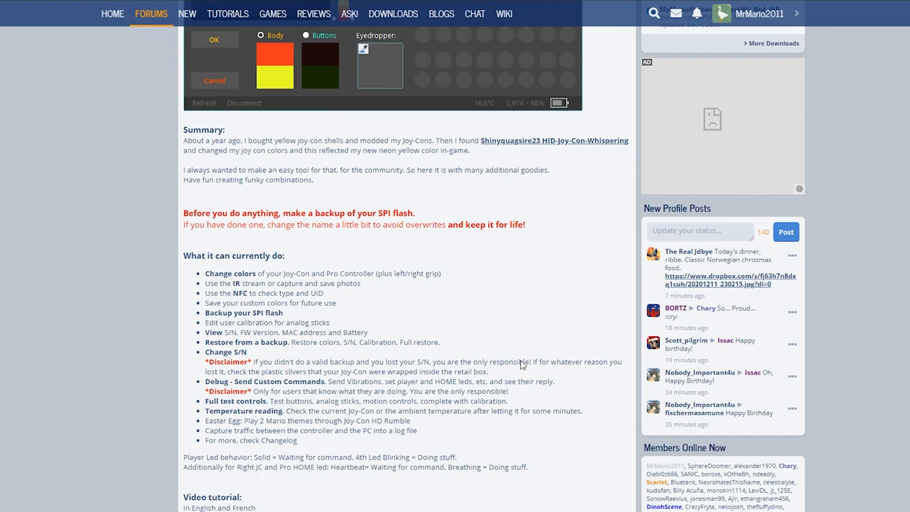
scroll("down", 3)
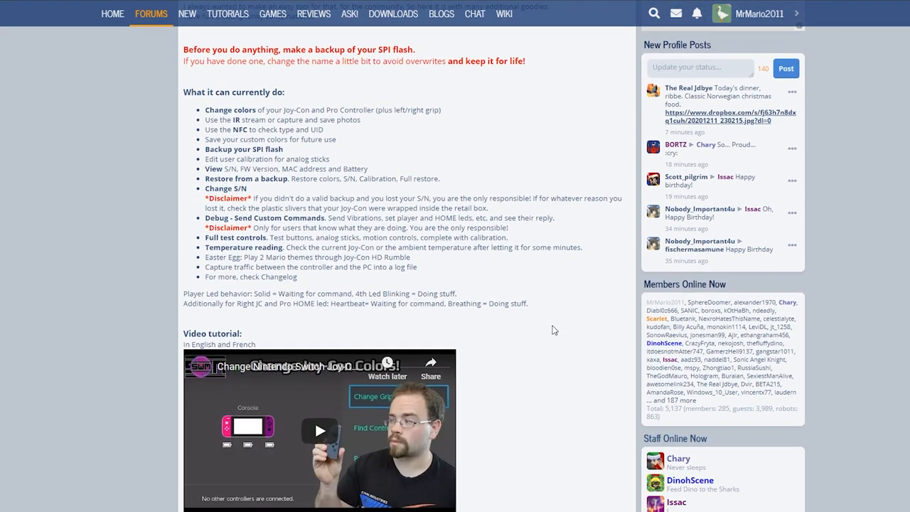
scroll("down", 3)
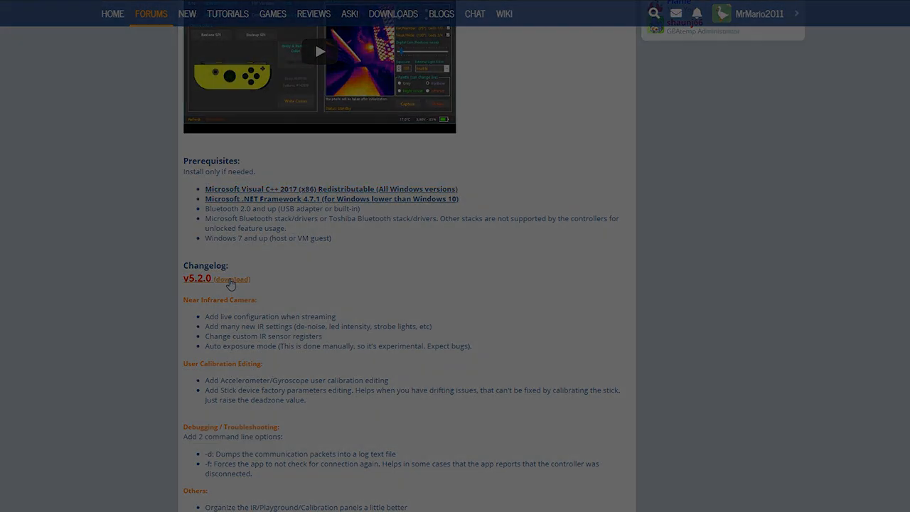
- Follow the v5.2.0 download link and scroll the GitHub release page
left_click(230, 279)
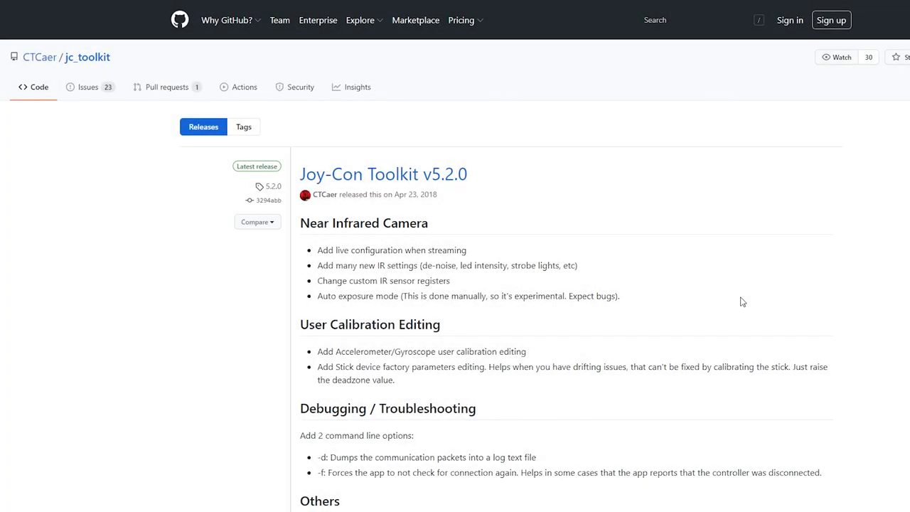
scroll("down", 3)
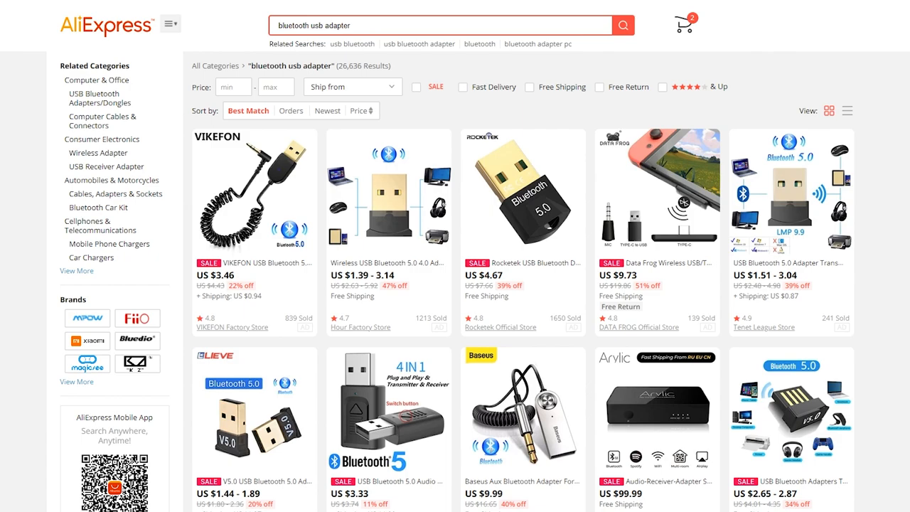
mouse_move(616, 311)
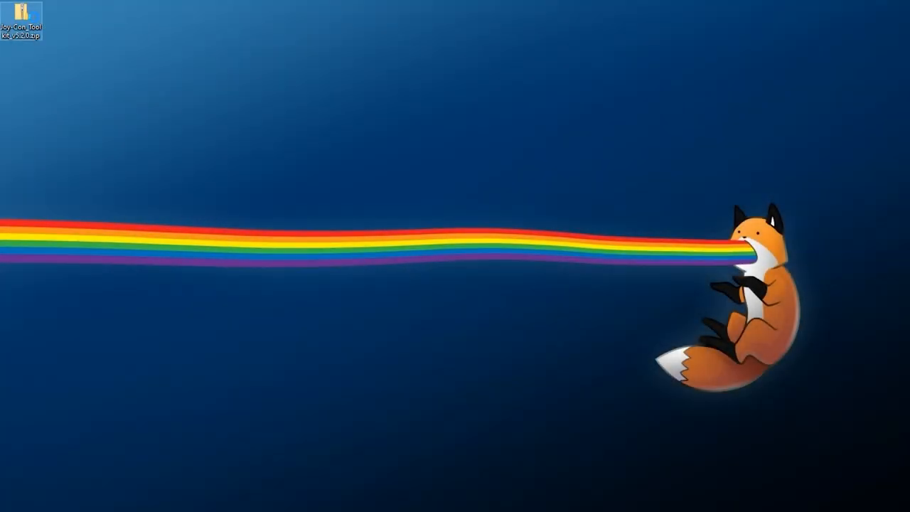
- Extract the zip with 7-Zip to Joy-Con_Toolkit_v5.2.0 and select jctool_v5.2.0.exe
right_click(25, 25)
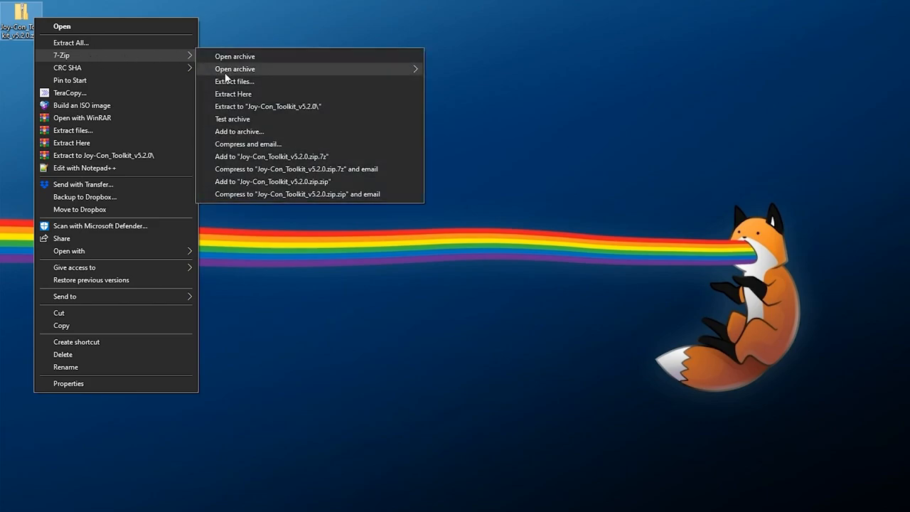
left_click(304, 315)
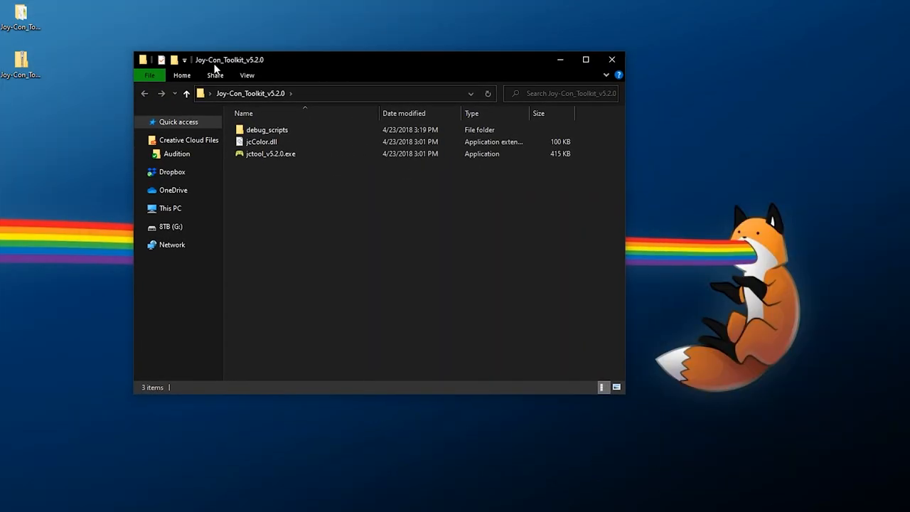
left_click(270, 154)
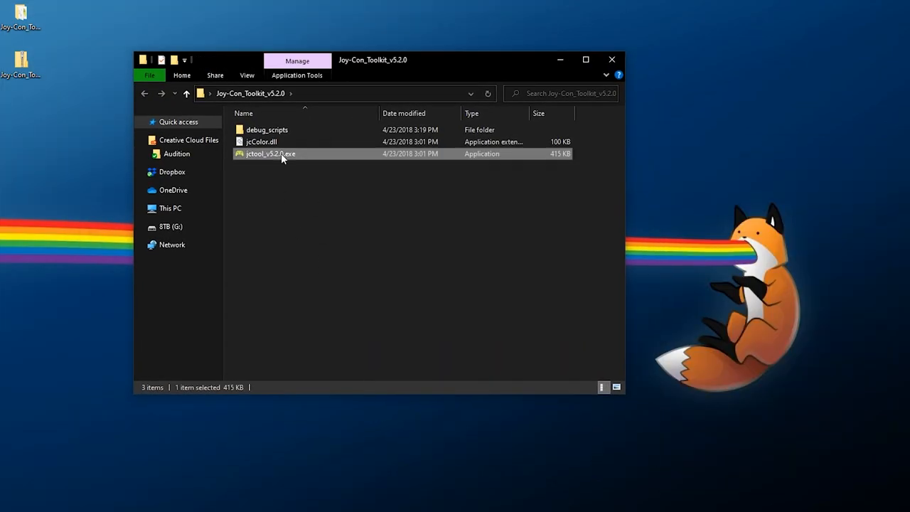
mouse_move(283, 157)
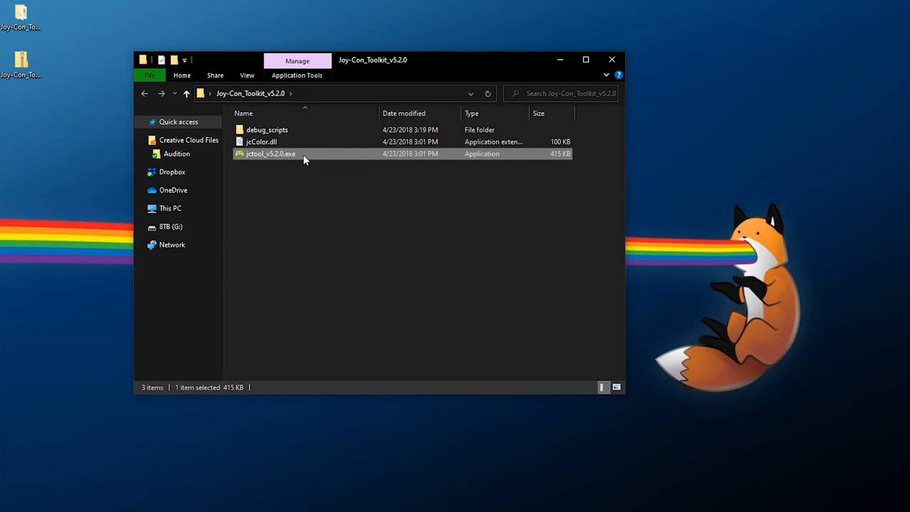
- Run jctool_v5.2.0.exe, which shows a Connection Error for no paired Joy-Con
double_click(270, 153)
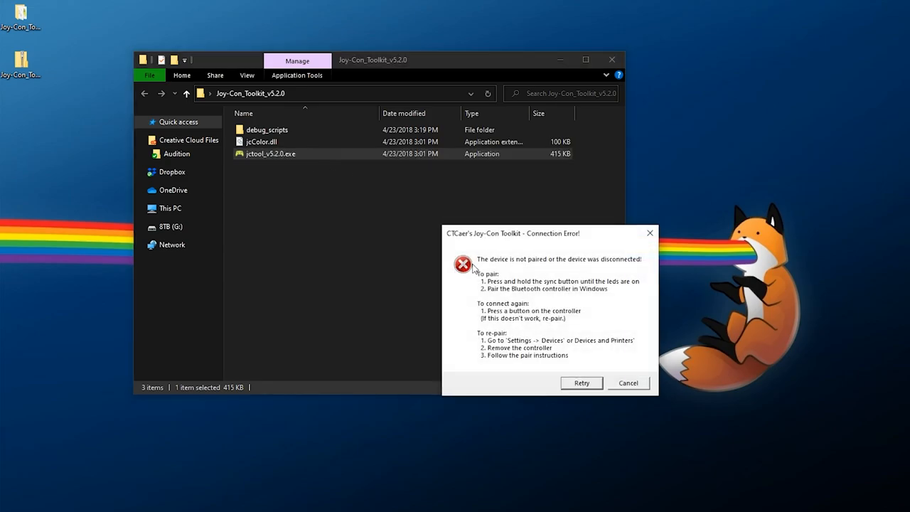
mouse_move(509, 283)
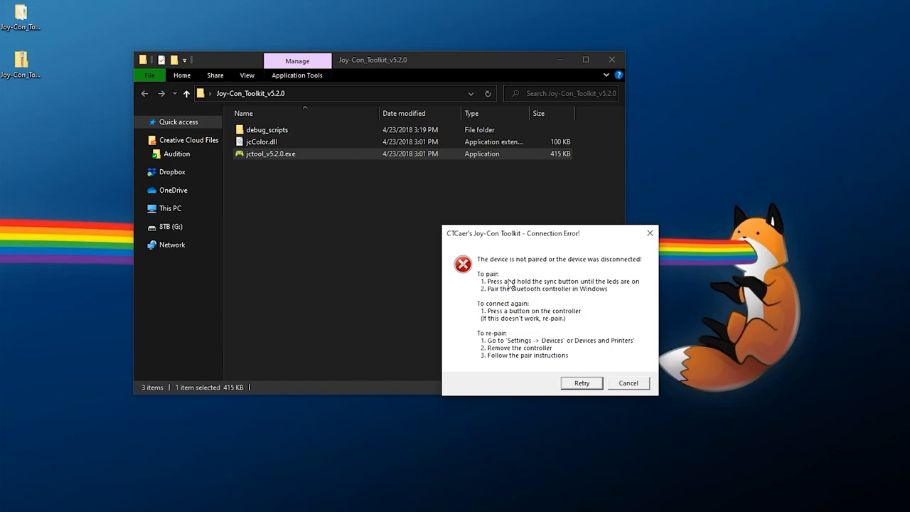
mouse_move(581, 349)
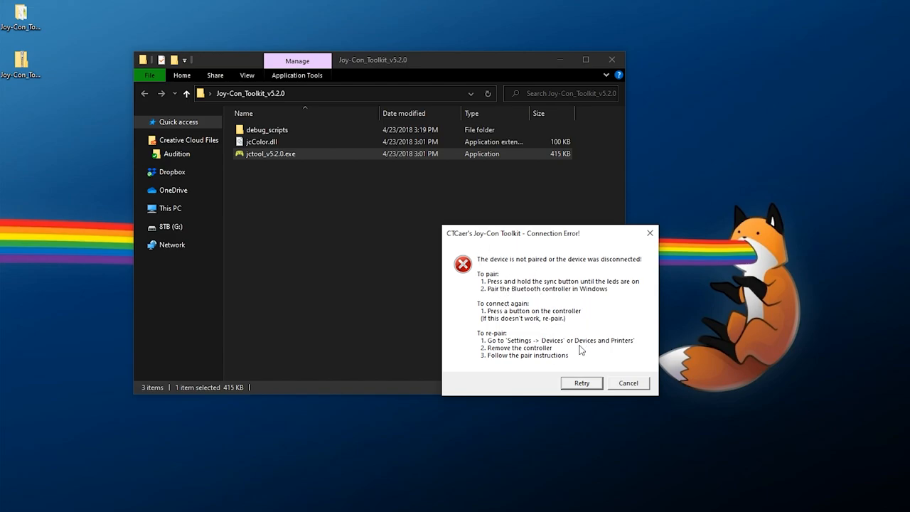
mouse_move(557, 328)
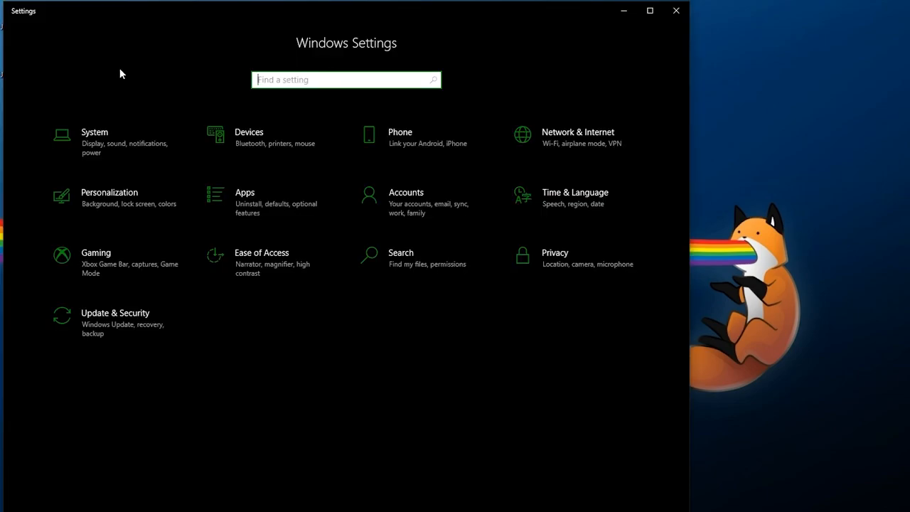
mouse_move(238, 138)
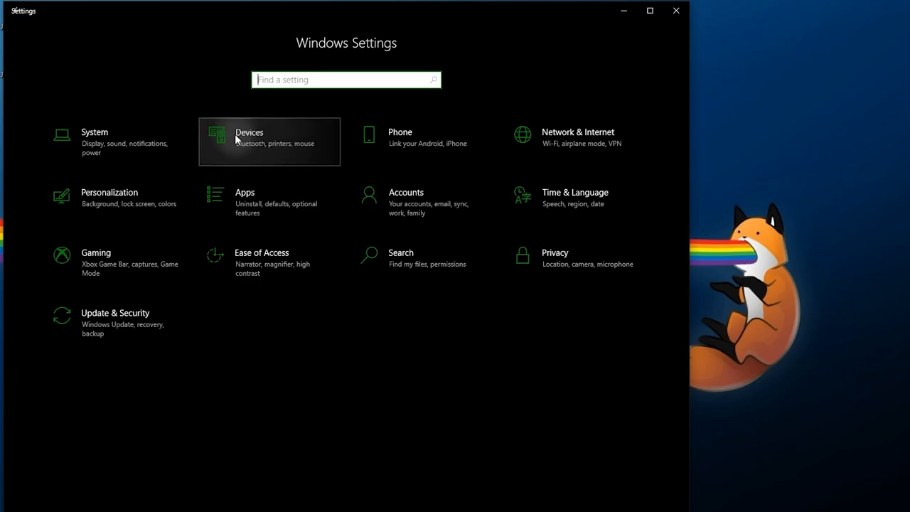
- Go to Devices in Windows Settings to reach Bluetooth & other devices
left_click(248, 141)
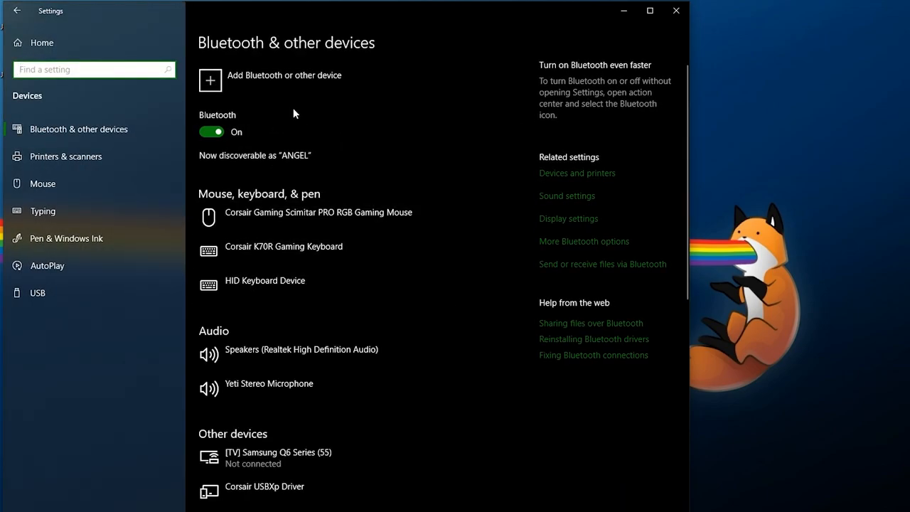
mouse_move(357, 67)
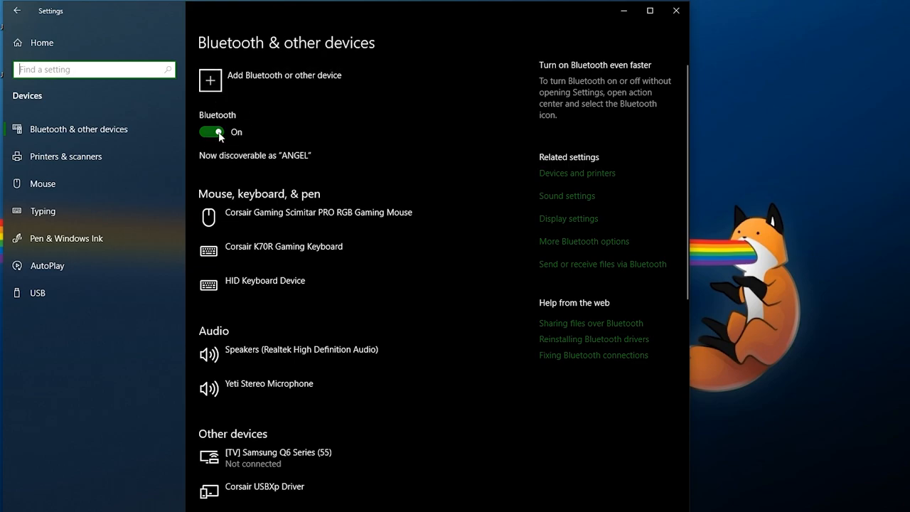
mouse_move(284, 178)
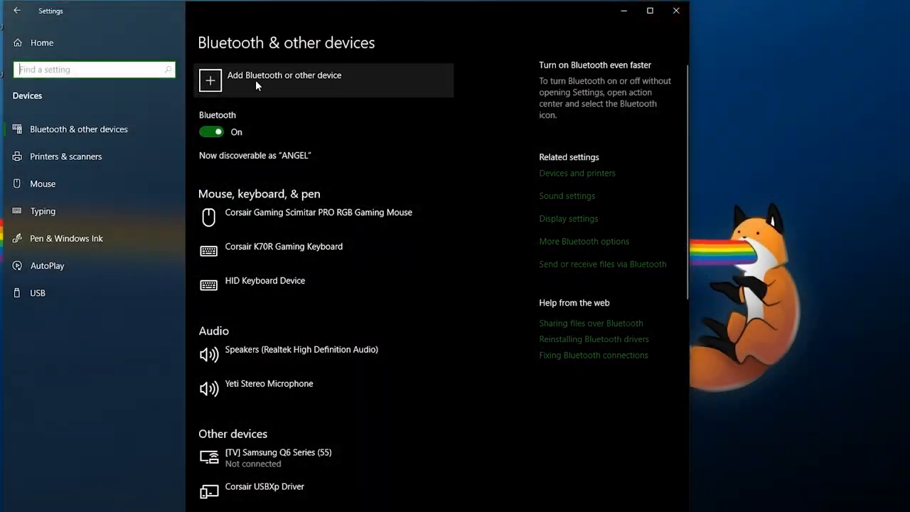
- Pair the left Joy-Con as a Bluetooth device, confirm Done, and close Settings
left_click(283, 79)
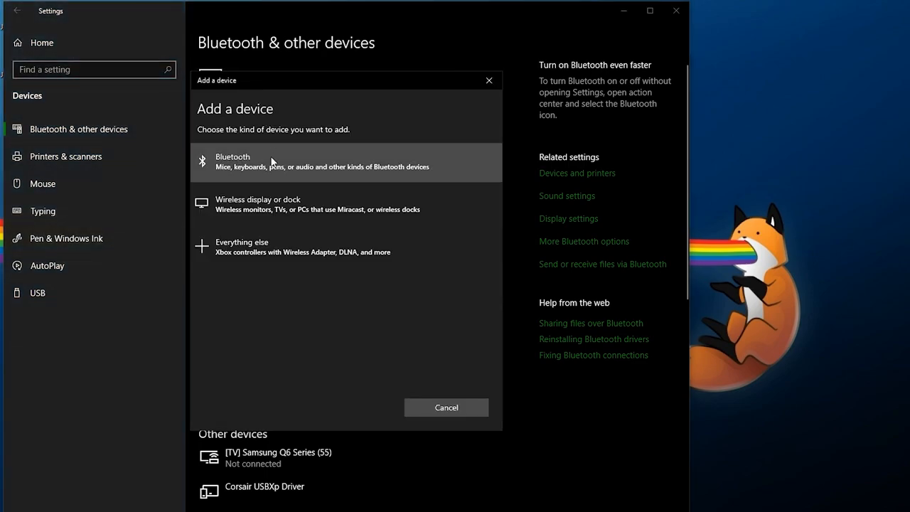
left_click(345, 162)
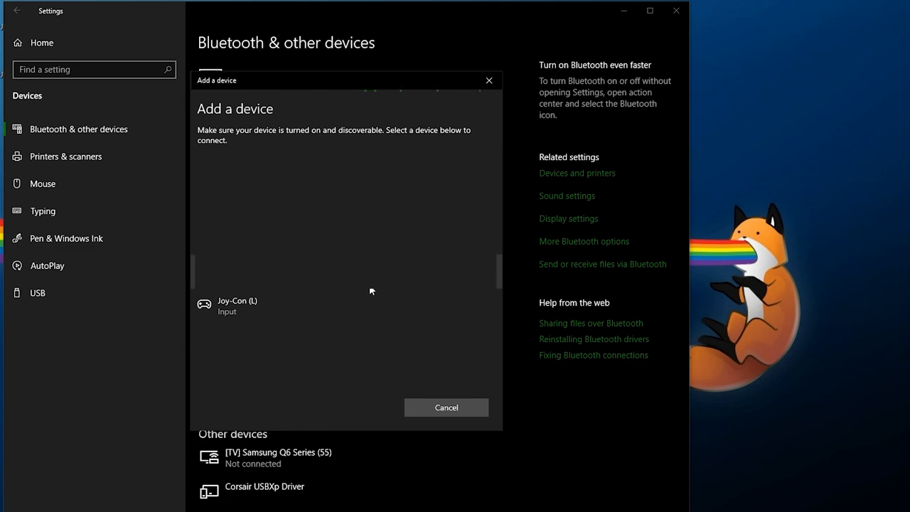
mouse_move(279, 306)
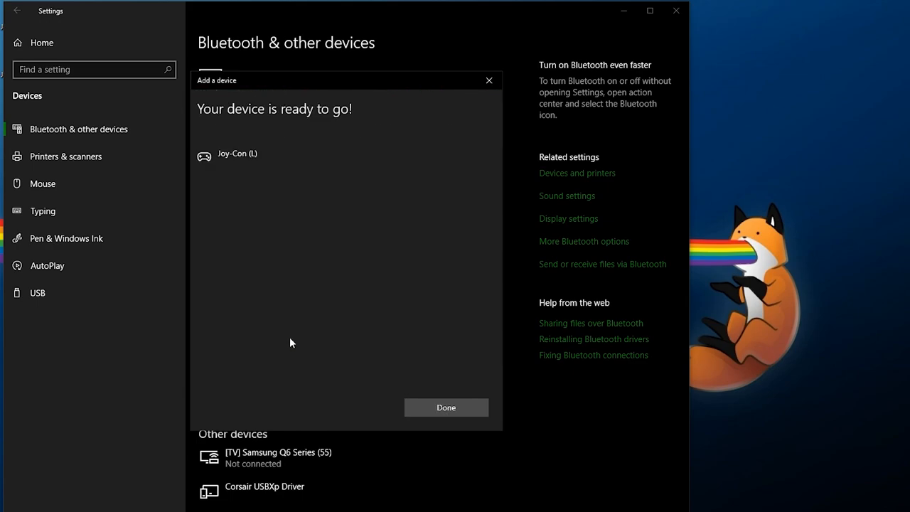
mouse_move(238, 117)
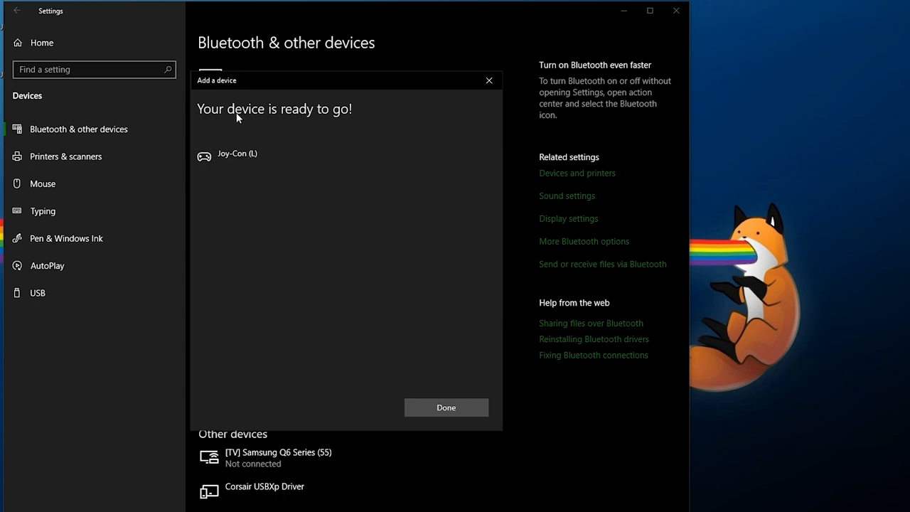
left_click(446, 407)
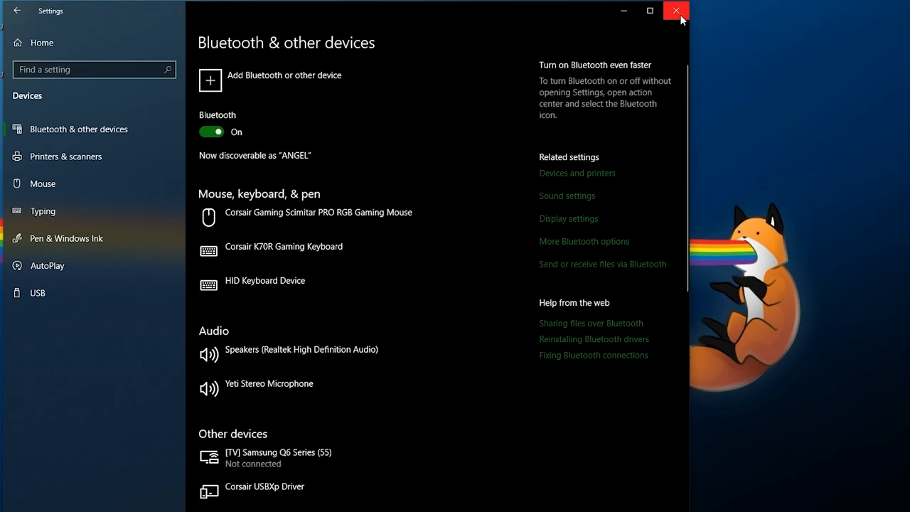
left_click(675, 9)
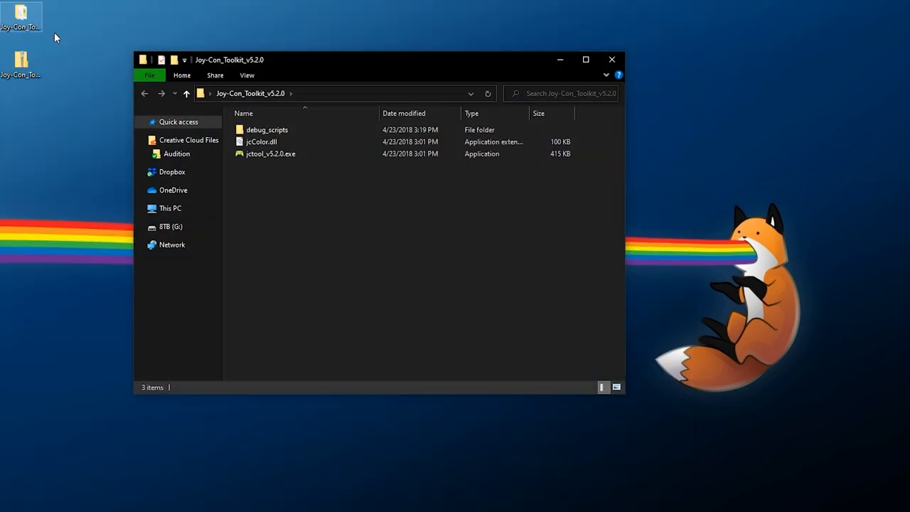
- Run jctool_v5.2.0.exe again, now connected to the left Joy-Con with its colors
double_click(270, 154)
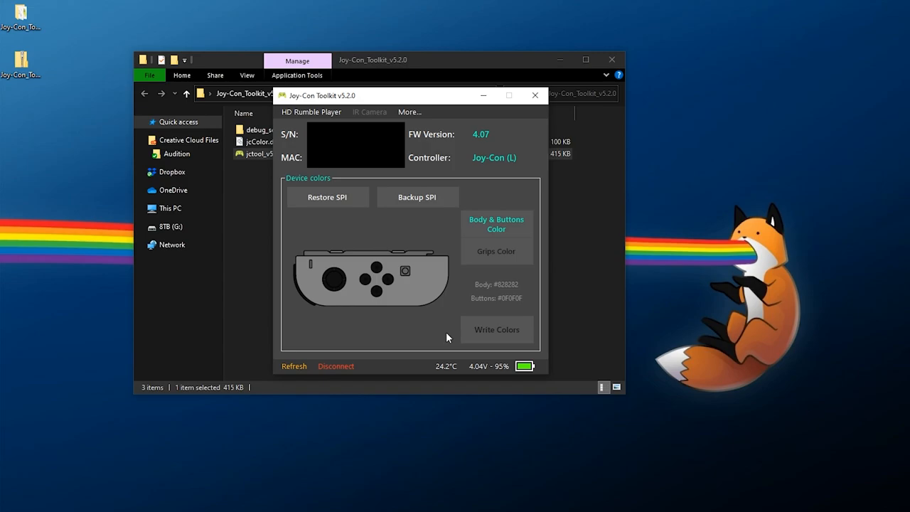
mouse_move(386, 284)
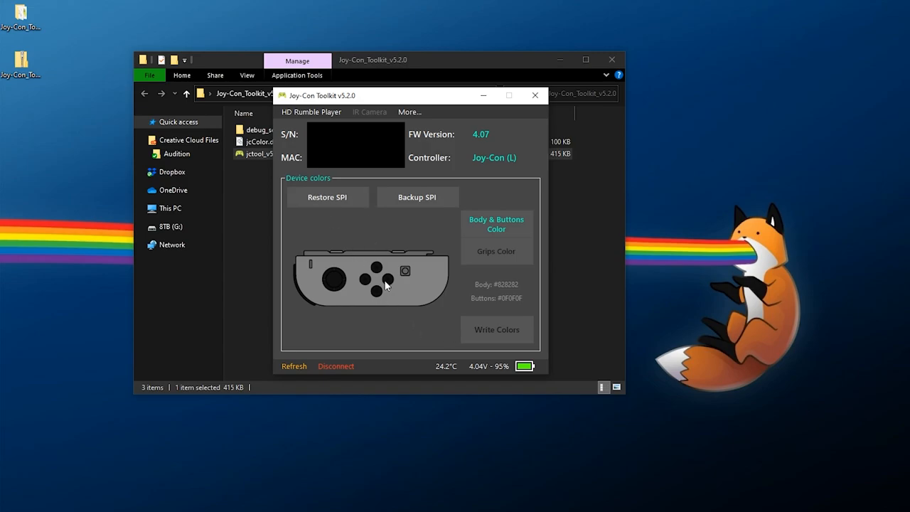
mouse_move(300, 96)
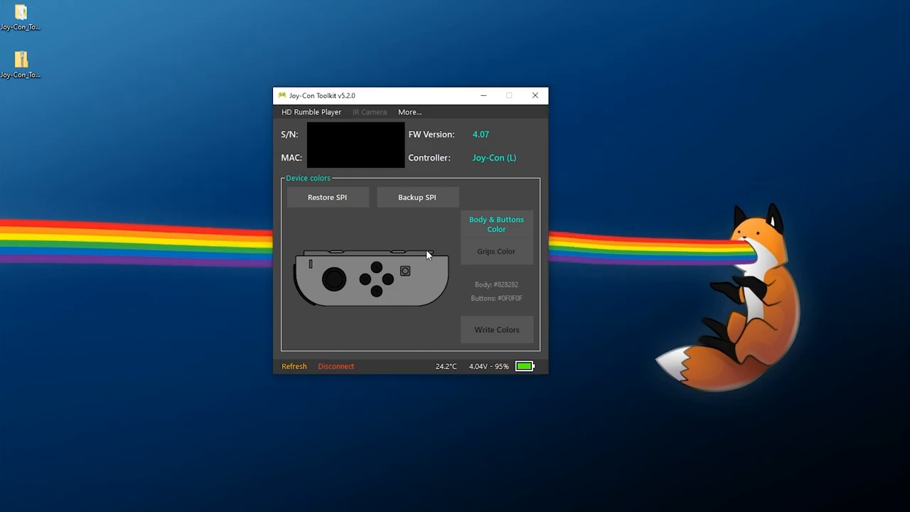
mouse_move(390, 366)
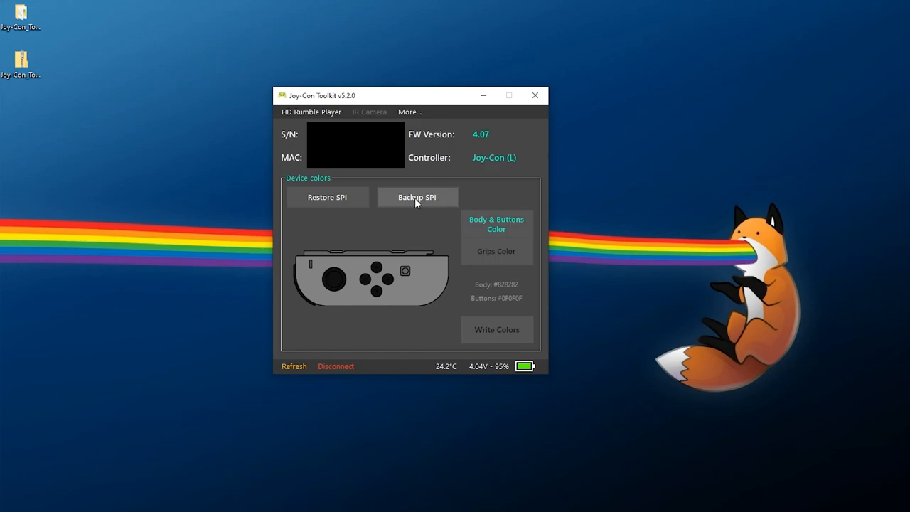
- Dump the left Joy-Con's SPI with Backup SPI and dismiss 'Done dumping SPI!'
left_click(417, 197)
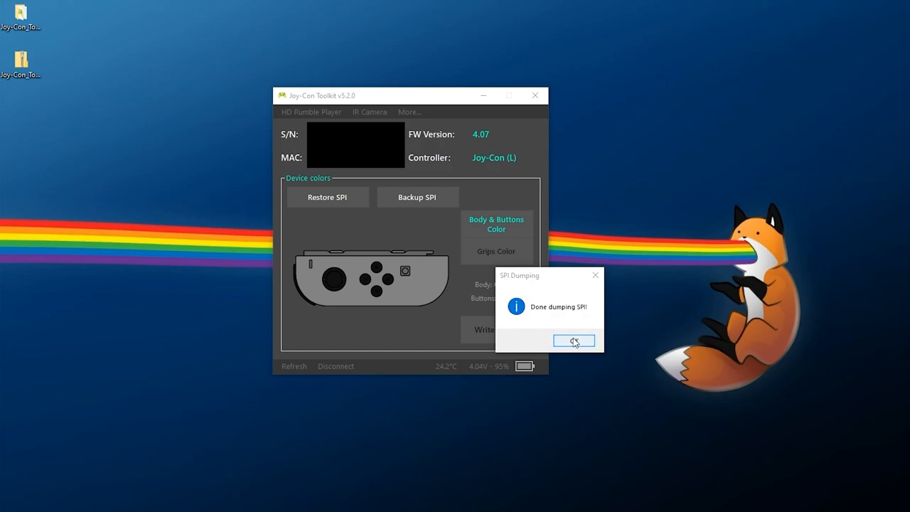
left_click(574, 340)
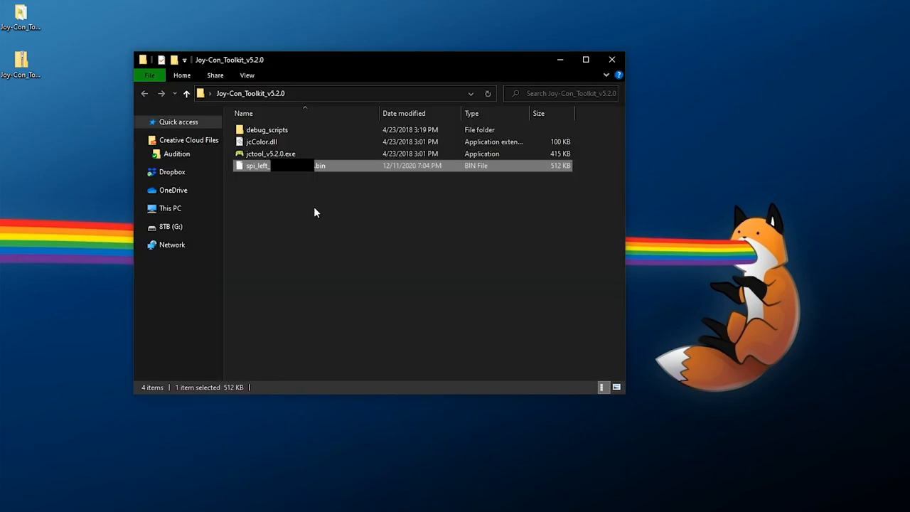
mouse_move(263, 180)
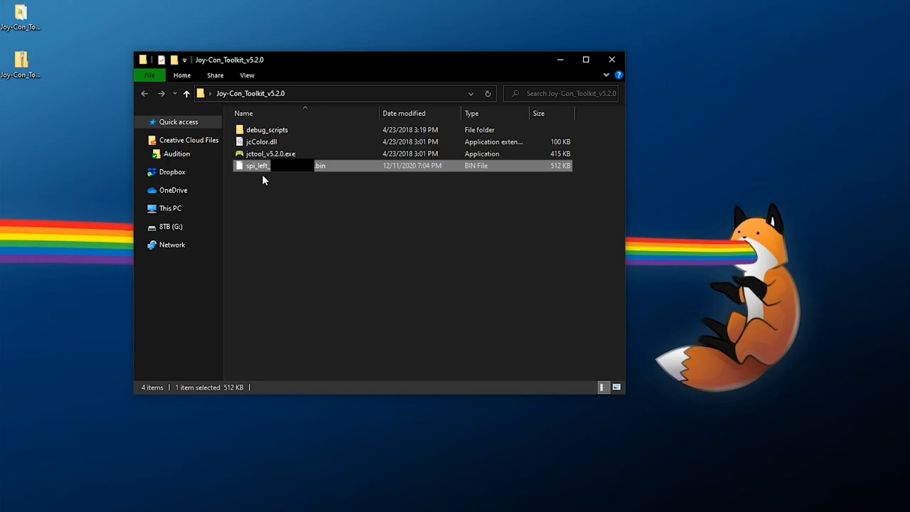
mouse_move(289, 219)
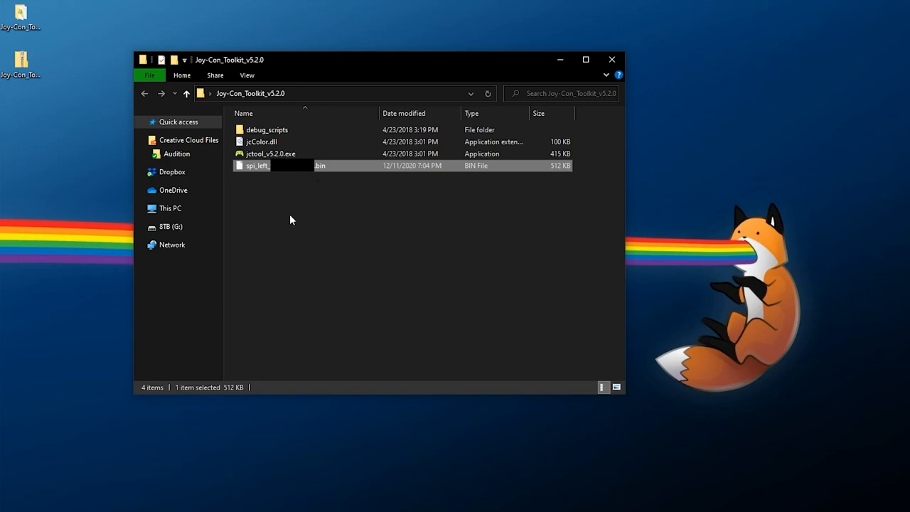
mouse_move(336, 258)
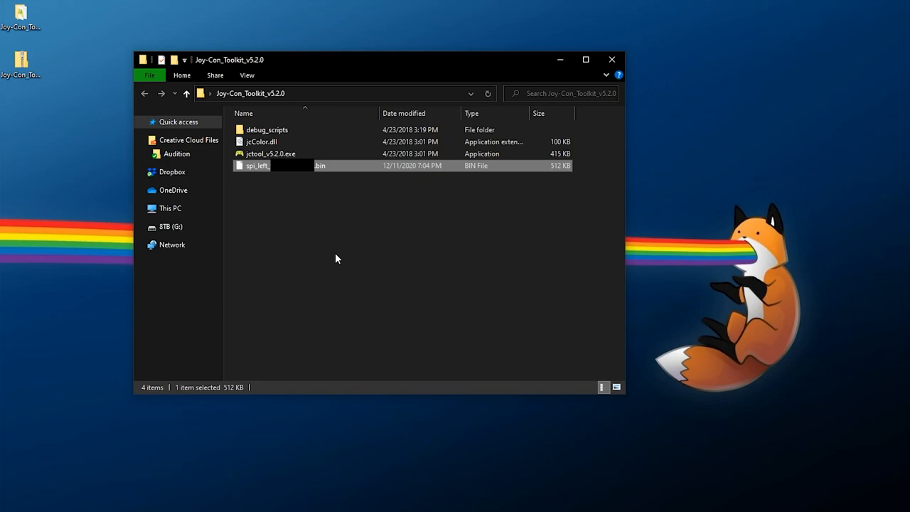
mouse_move(348, 256)
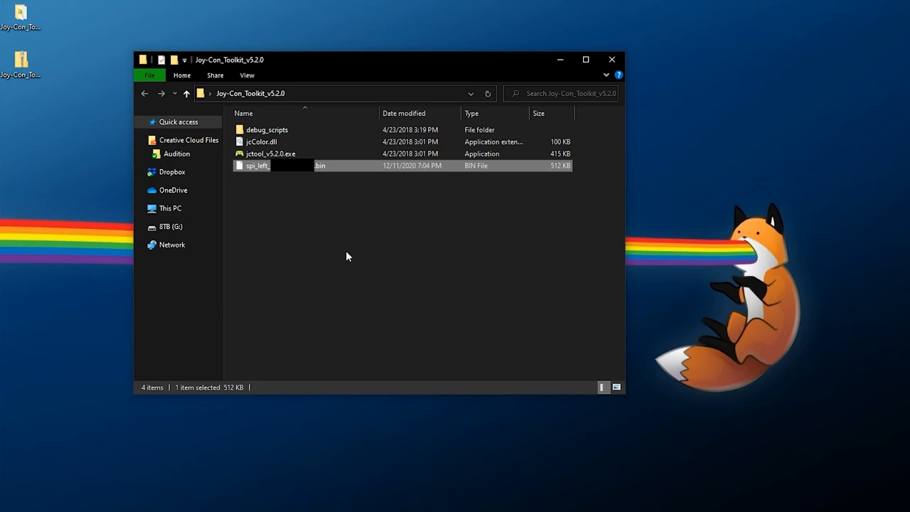
- Confirm the 512 KB spi_left .bin backup exists, then relaunch jctool_v5.2.0.exe
double_click(270, 154)
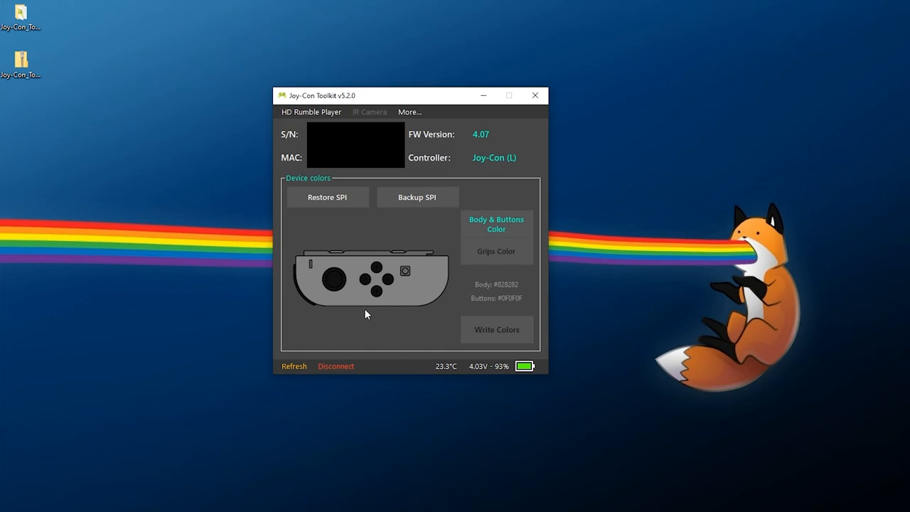
mouse_move(496, 223)
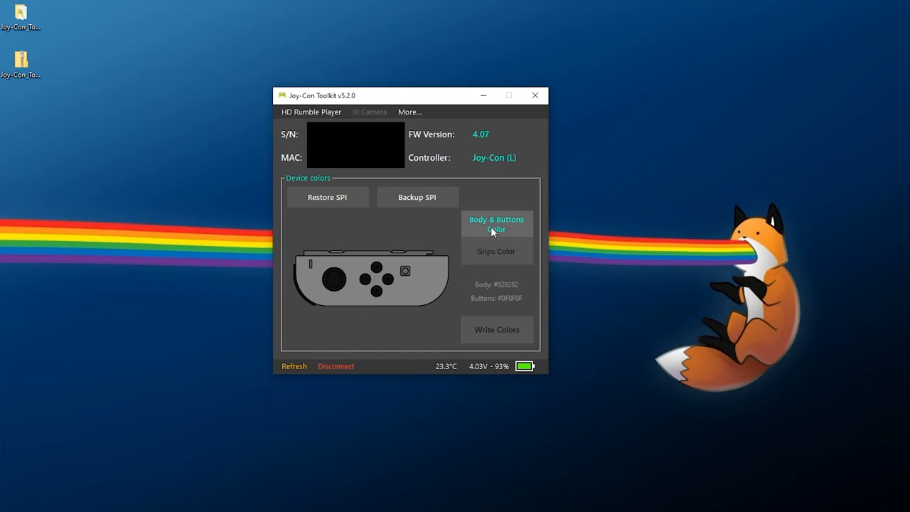
- Preview the left Joy-Con with a #FFFFFF body and #0F0F0F buttons
left_click(496, 223)
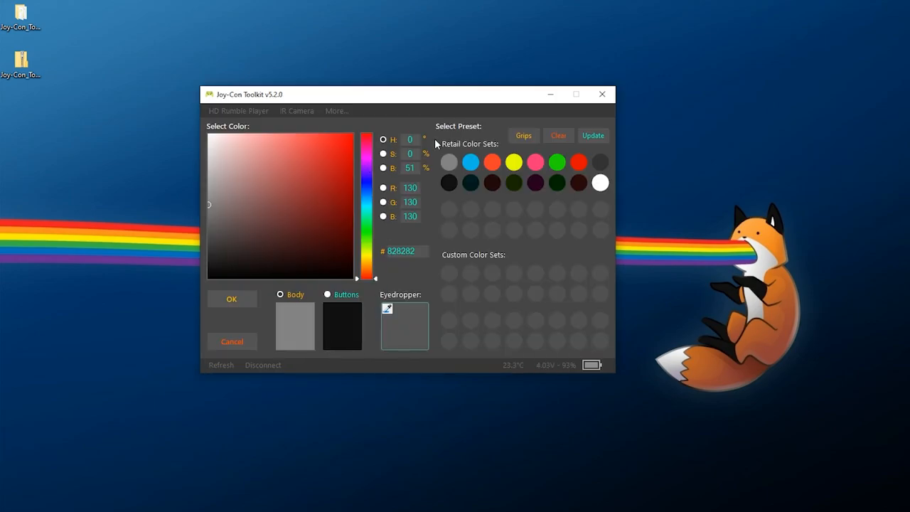
mouse_move(297, 330)
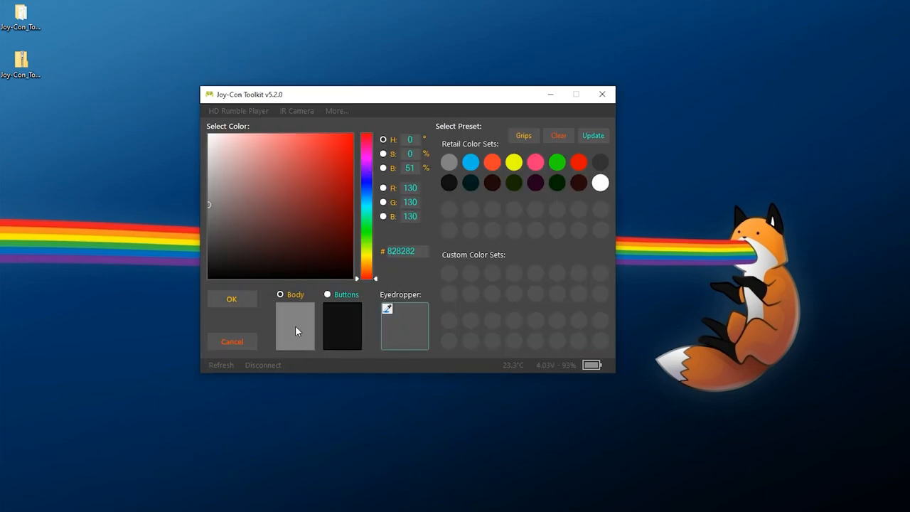
mouse_move(302, 324)
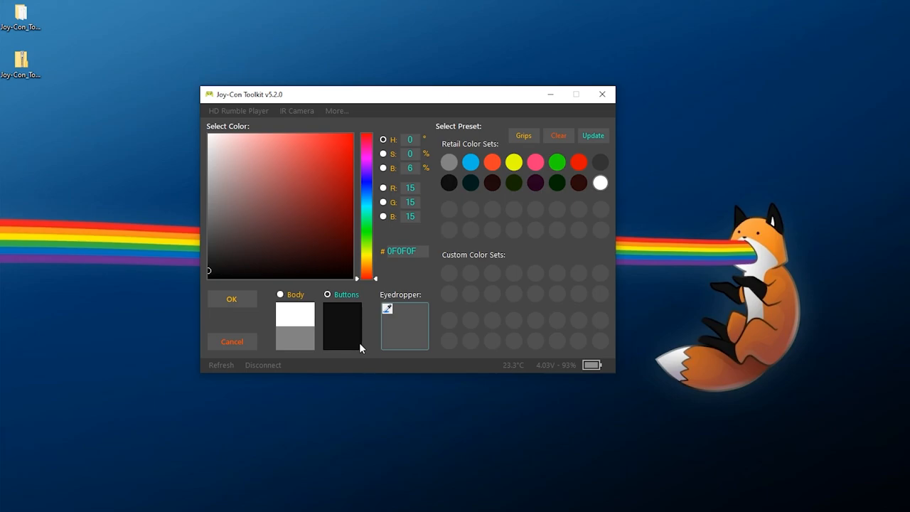
mouse_move(321, 289)
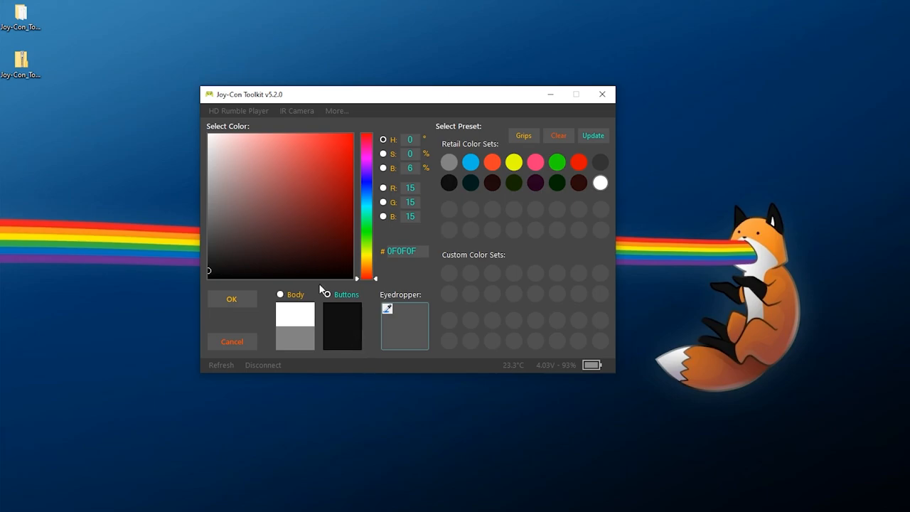
left_click(326, 294)
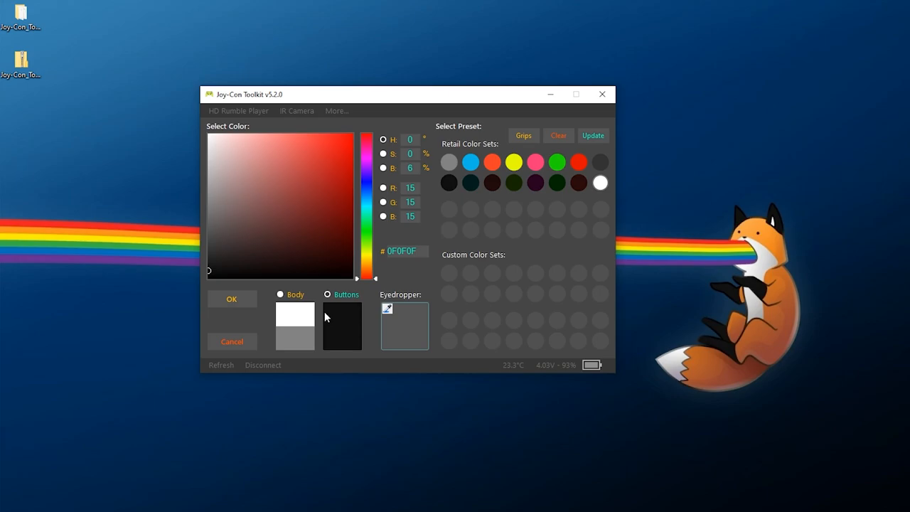
left_click(231, 298)
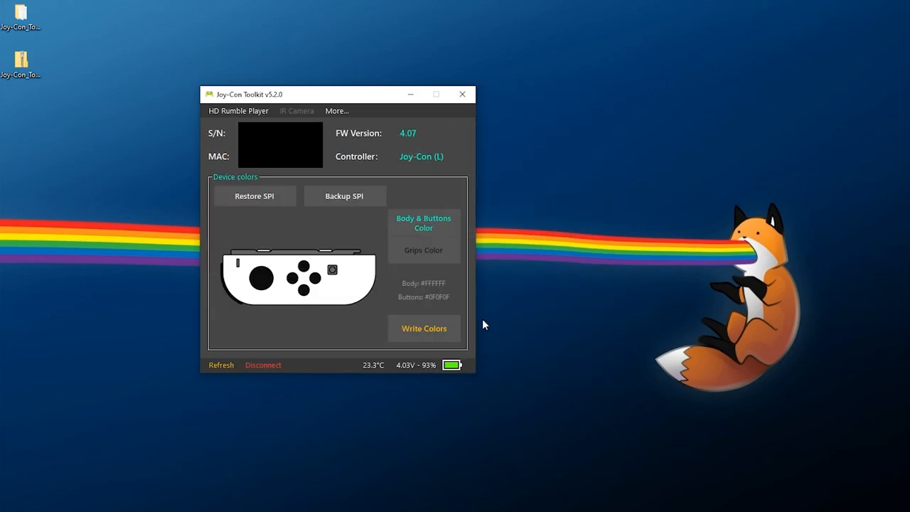
mouse_move(377, 312)
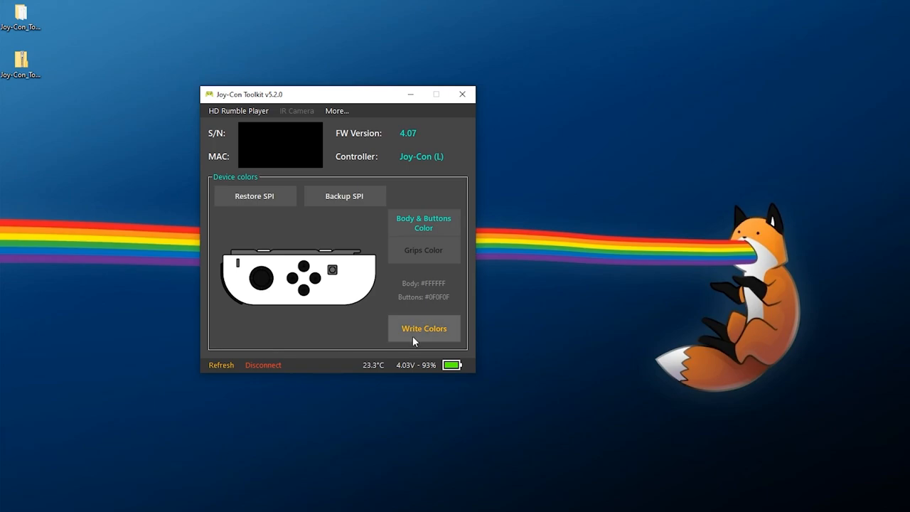
- Write Body #FFFFFF and Buttons #0F0F0F to Joy-Con (L), accepting the backup warning
left_click(423, 328)
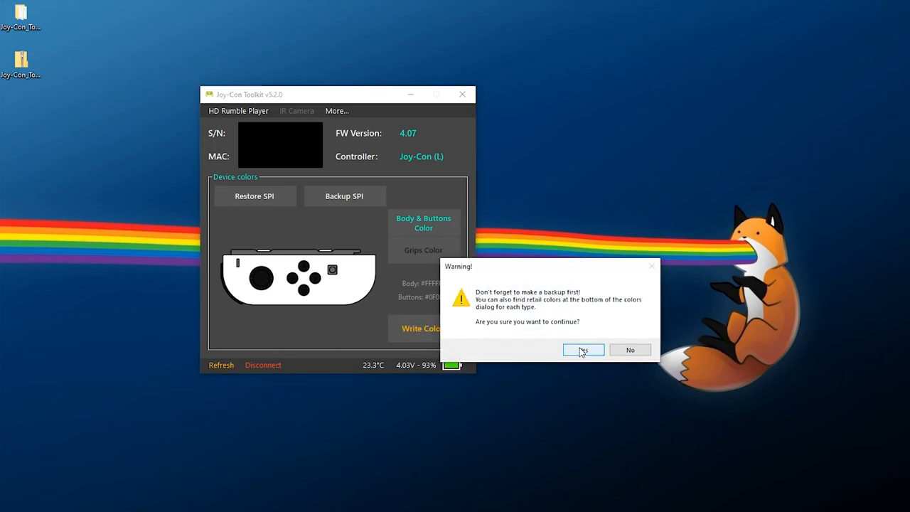
mouse_move(562, 305)
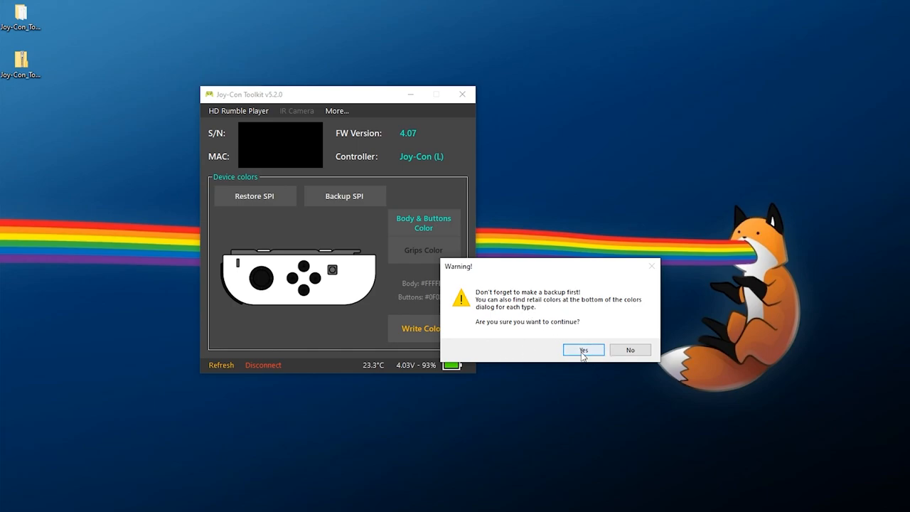
left_click(582, 349)
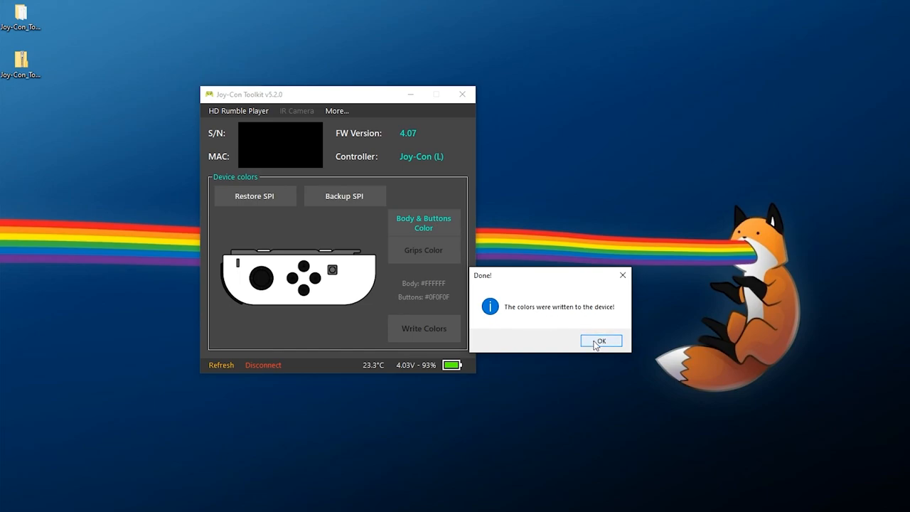
left_click(601, 339)
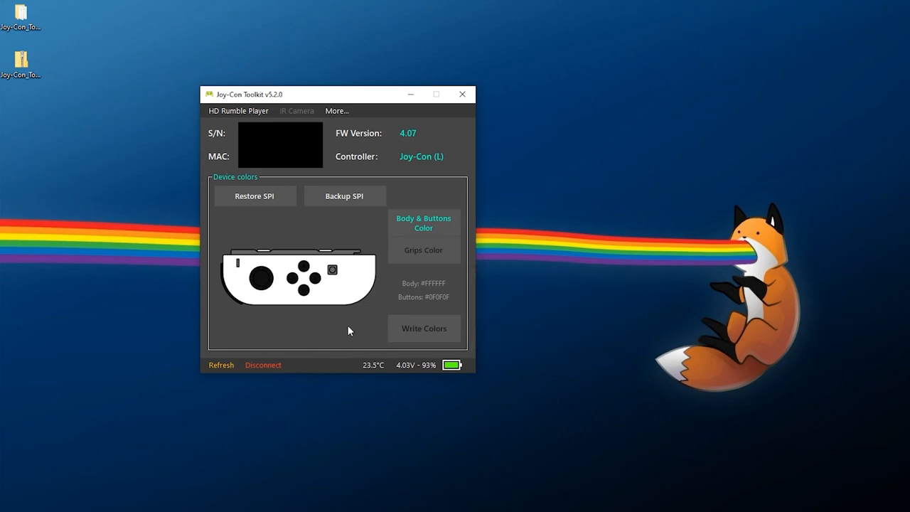
mouse_move(311, 327)
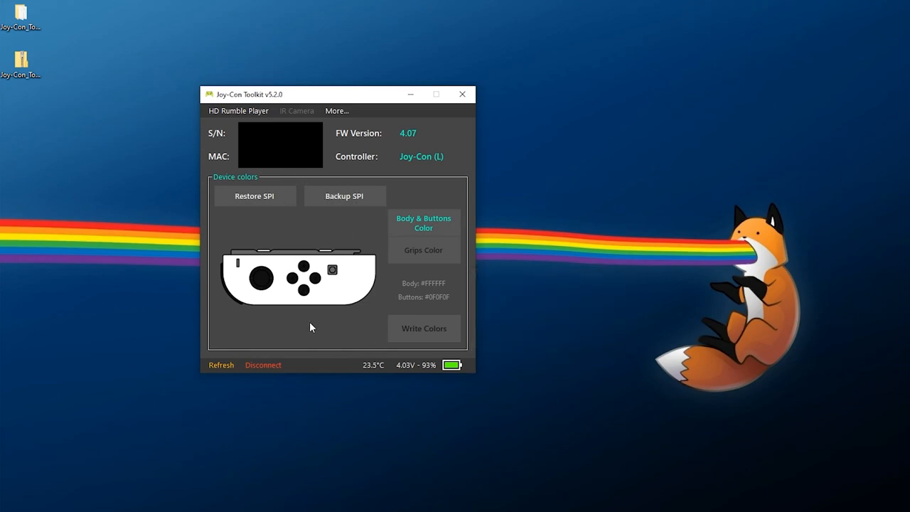
mouse_move(263, 364)
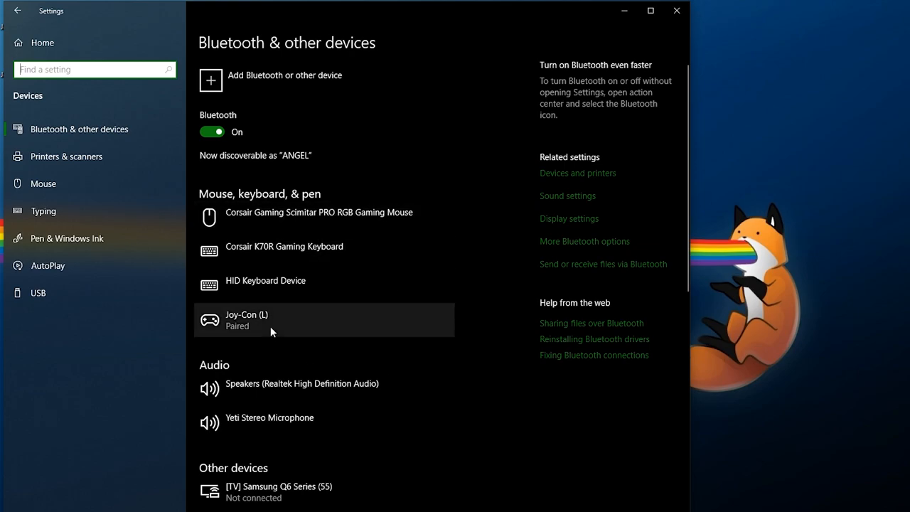
- Remove Joy-Con (L) from Bluetooth devices and finish pairing Joy-Con (R)
left_click(323, 319)
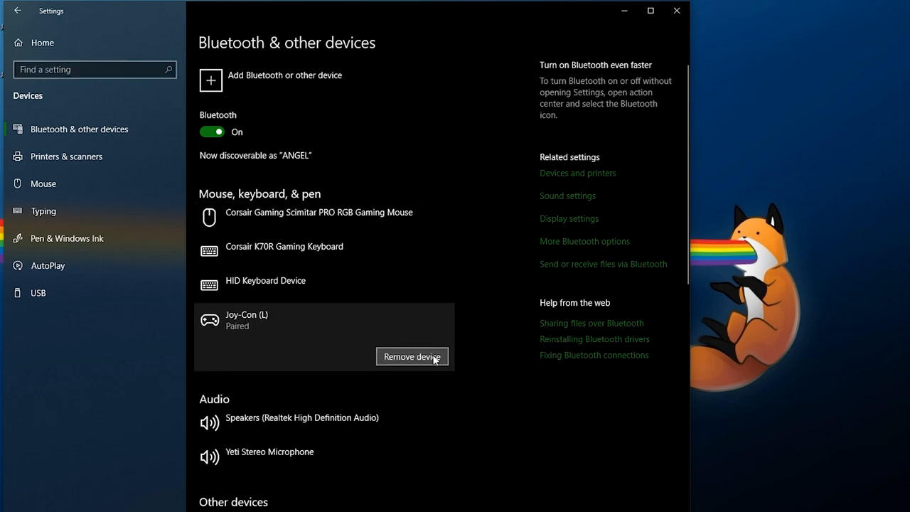
left_click(411, 356)
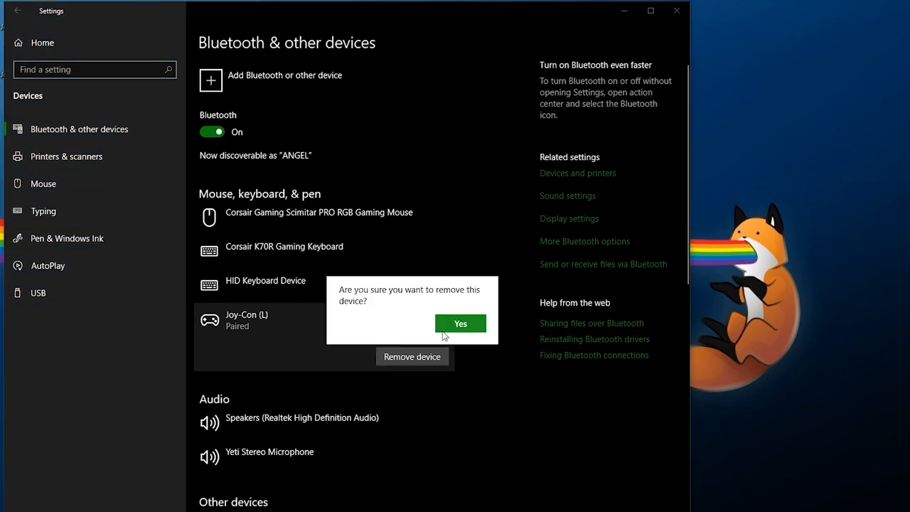
left_click(460, 323)
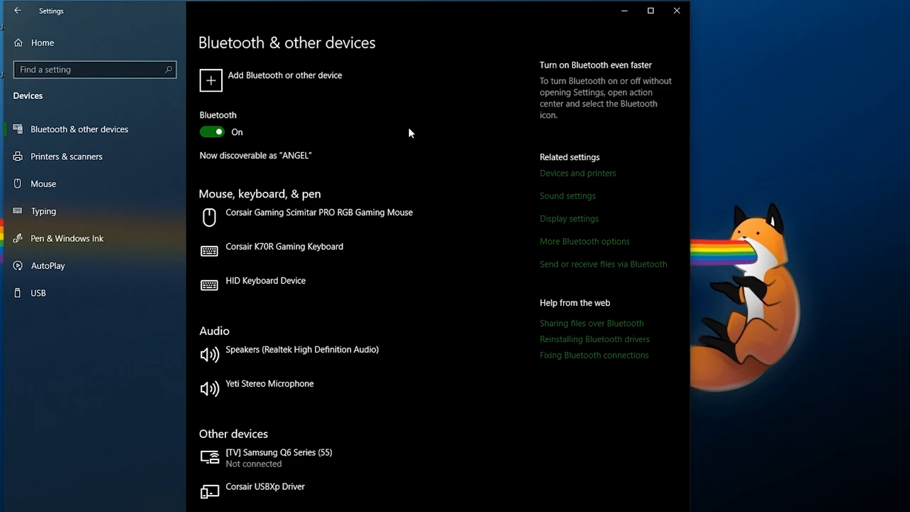
mouse_move(248, 95)
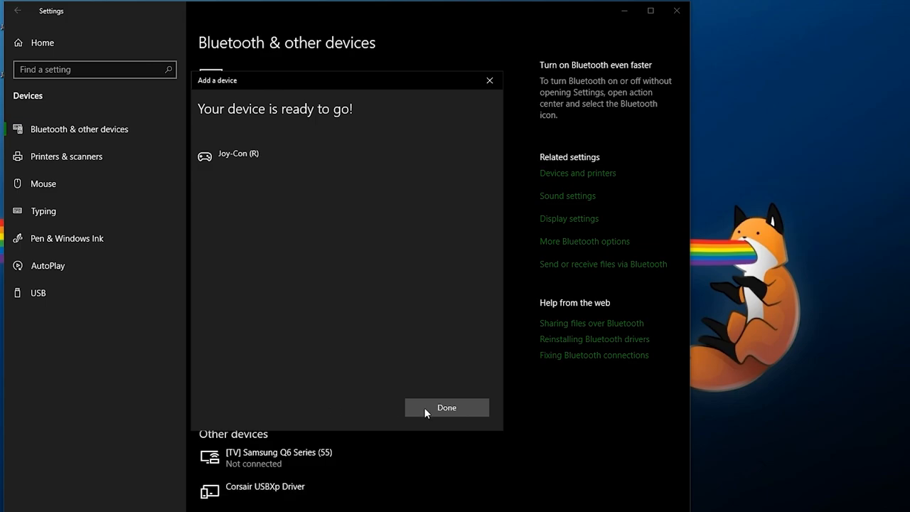
left_click(446, 407)
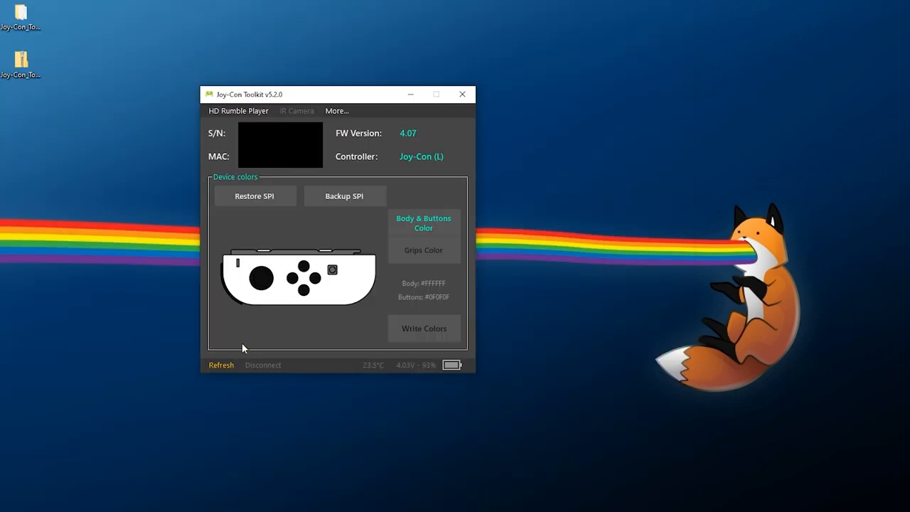
- Detect Joy-Con (R) with Refresh and dump its SPI backup
left_click(221, 365)
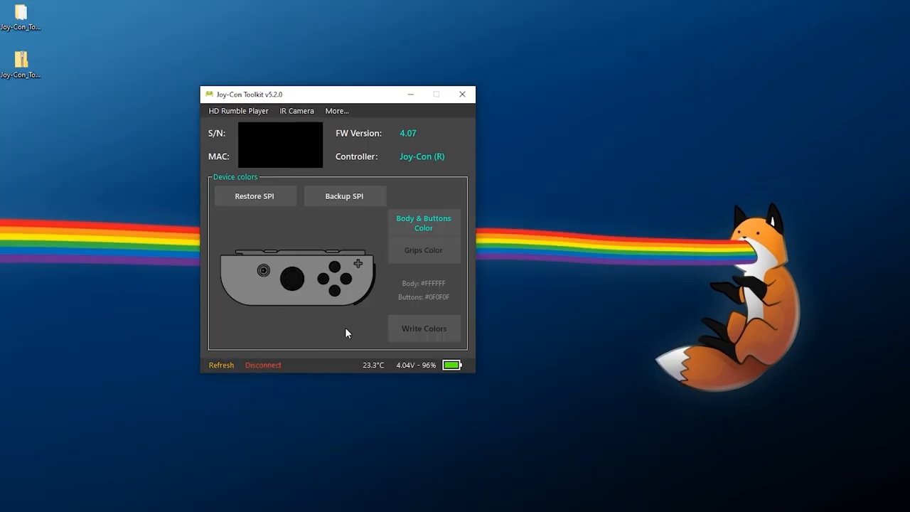
mouse_move(334, 334)
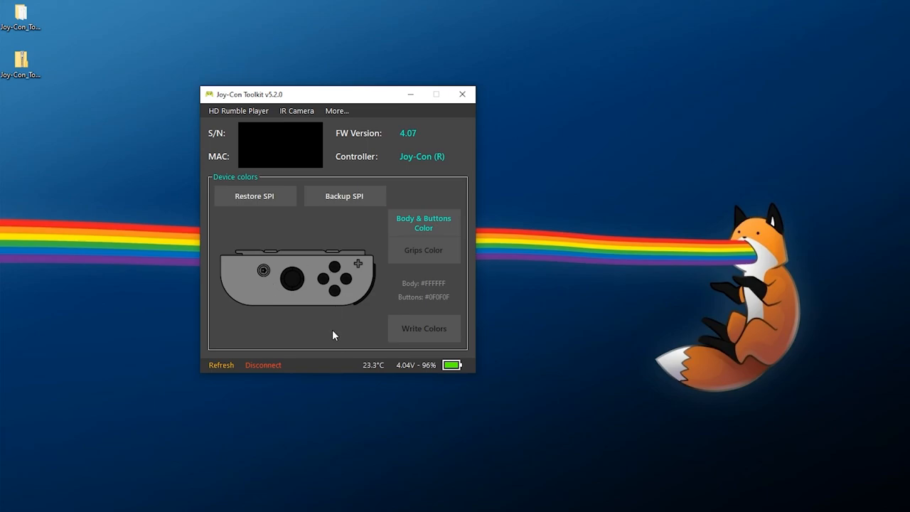
left_click(344, 195)
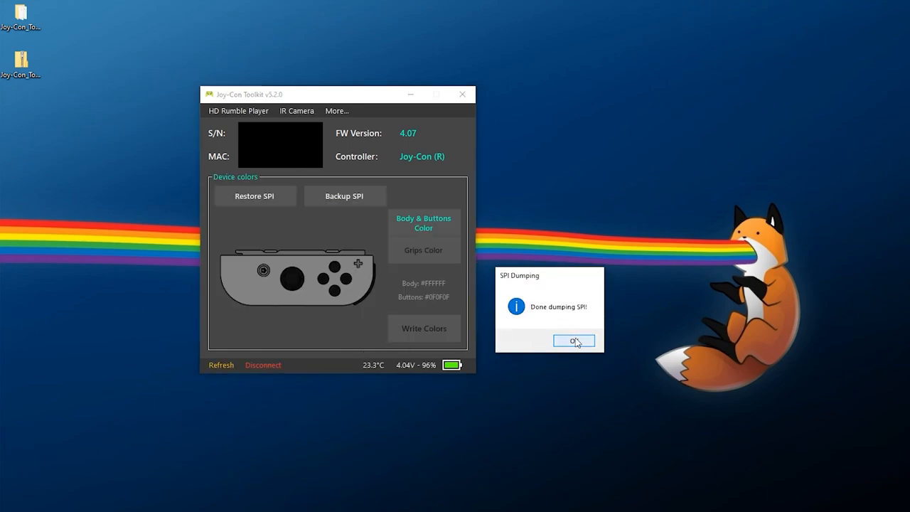
left_click(575, 341)
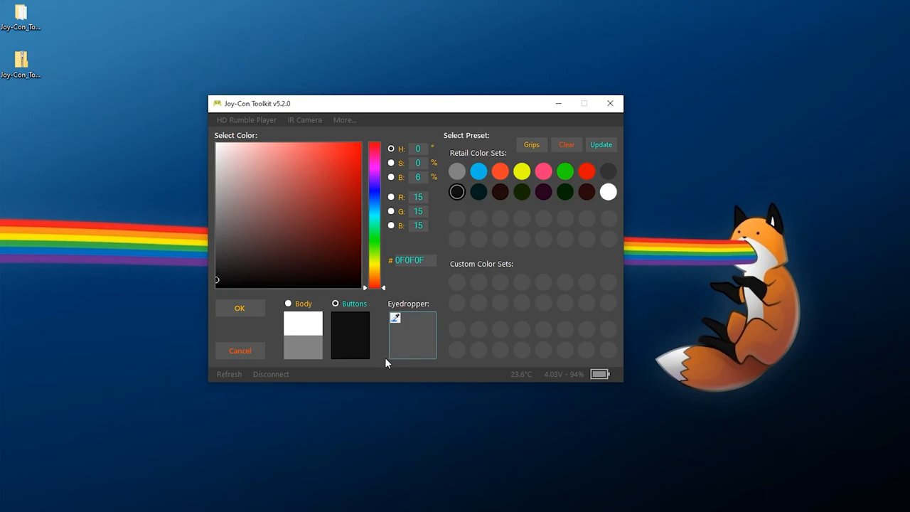
mouse_move(489, 234)
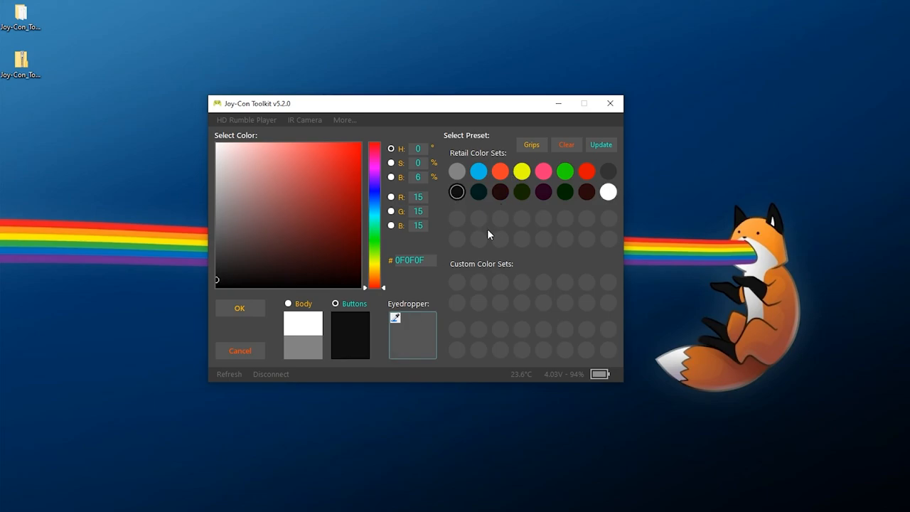
mouse_move(357, 331)
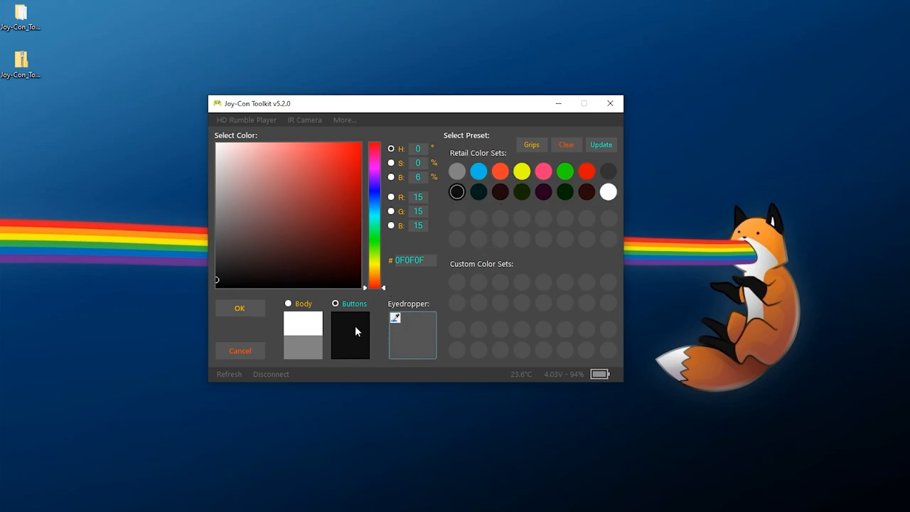
mouse_move(536, 313)
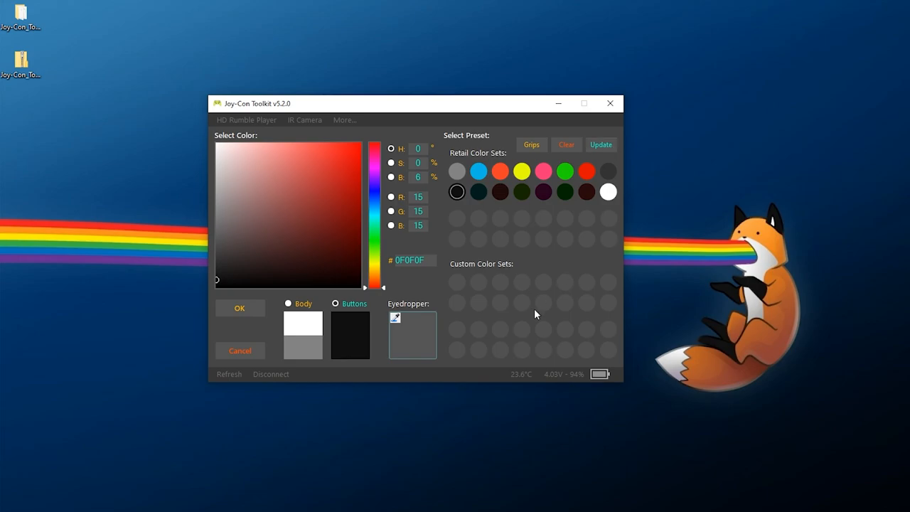
- Apply Body #FFFFFF and Buttons #0F0F0F and write them to Joy-Con (R)
left_click(239, 307)
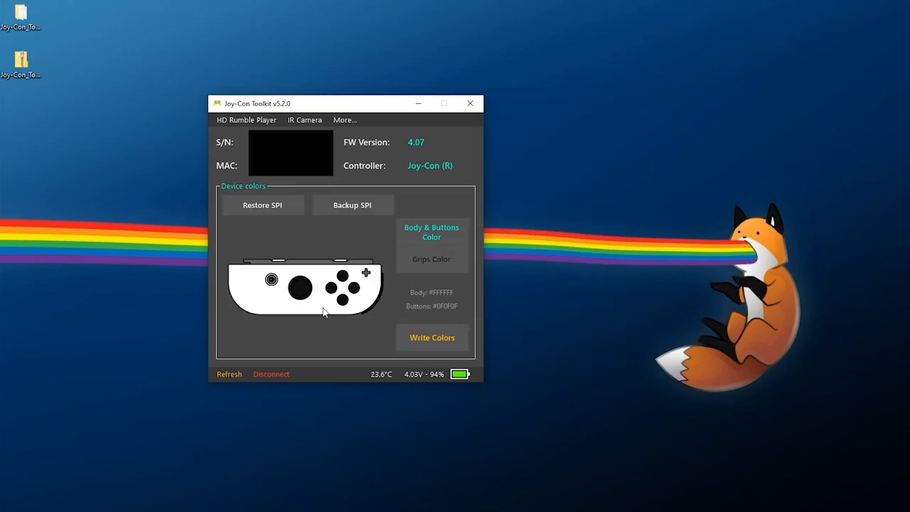
mouse_move(431, 337)
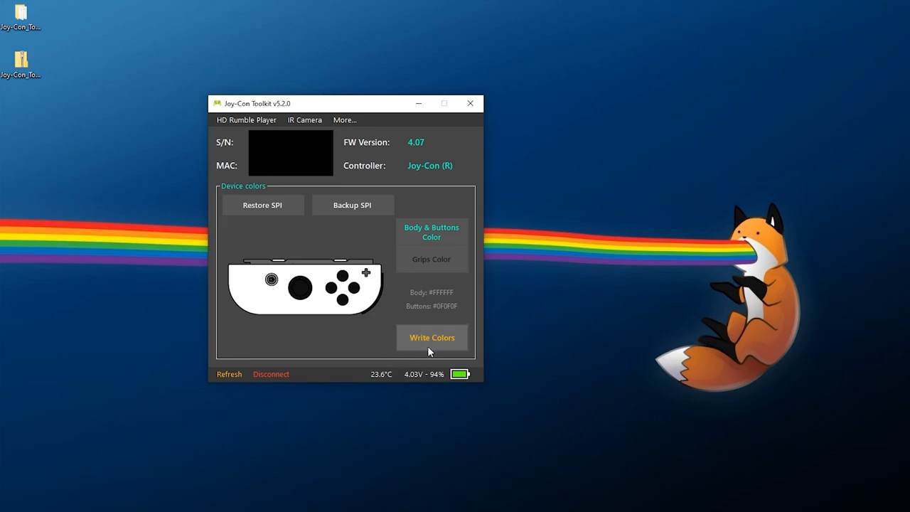
left_click(431, 337)
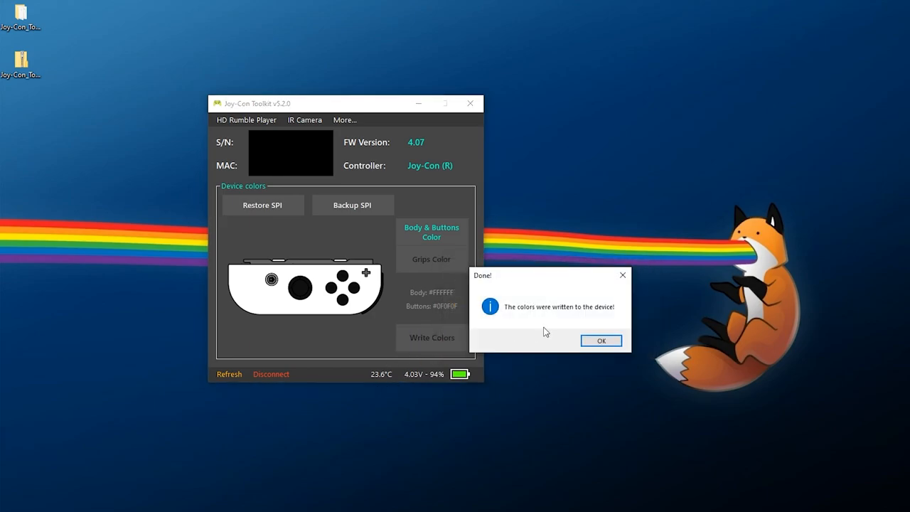
left_click(600, 340)
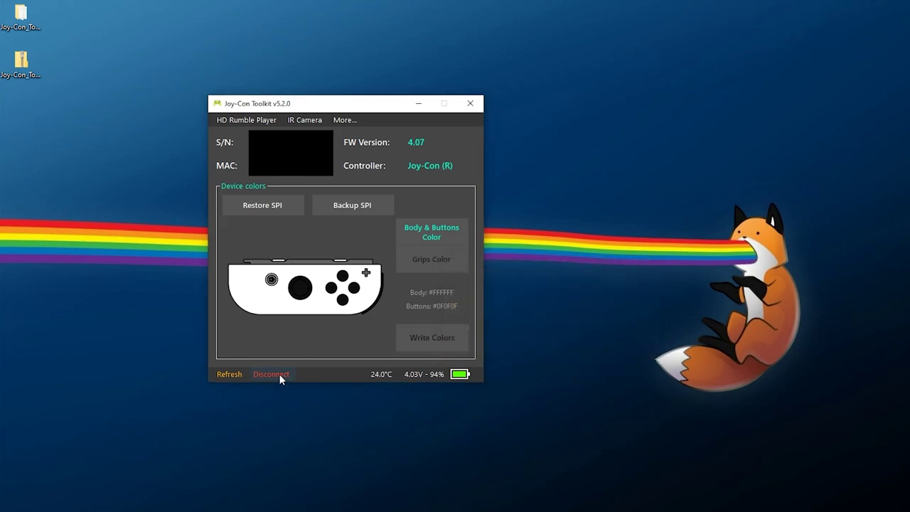
mouse_move(271, 374)
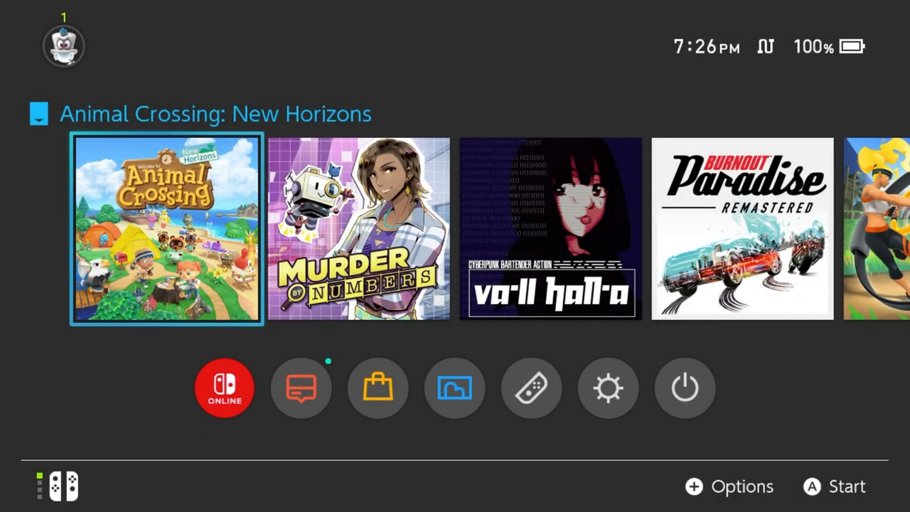
left_click(531, 387)
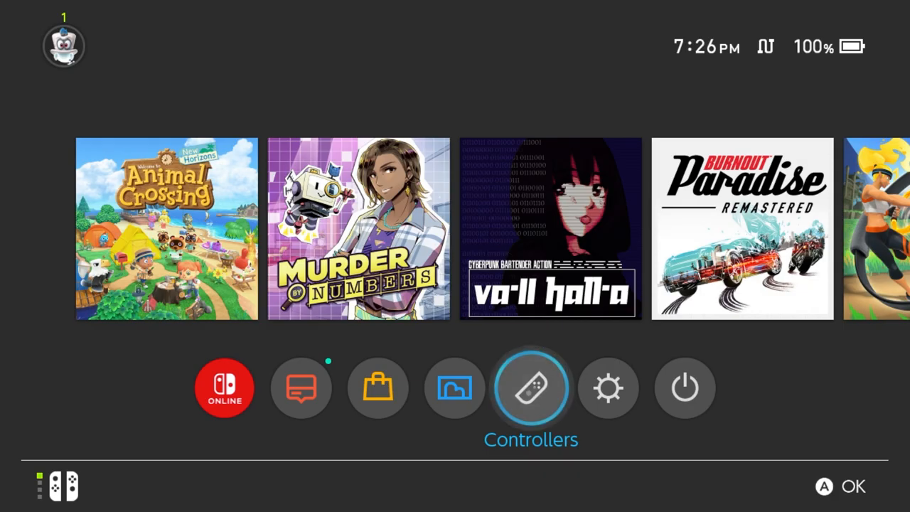
left_click(530, 387)
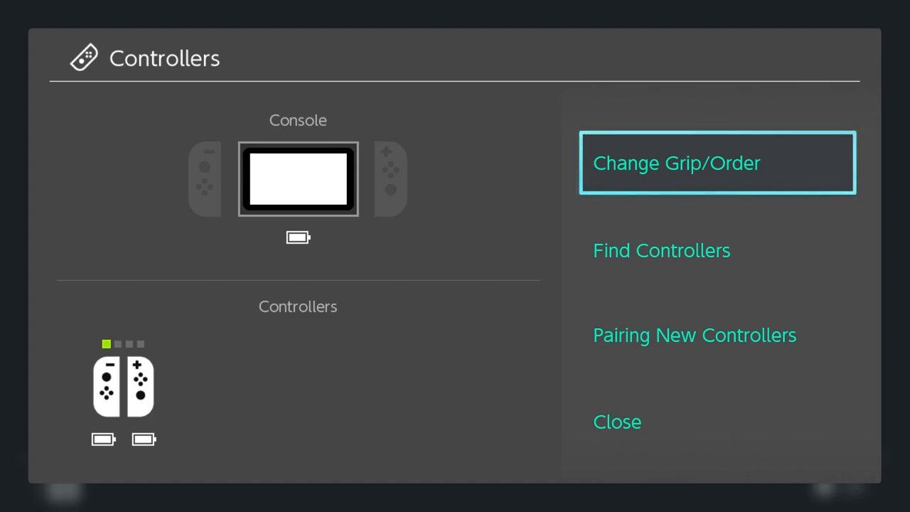
left_click(616, 421)
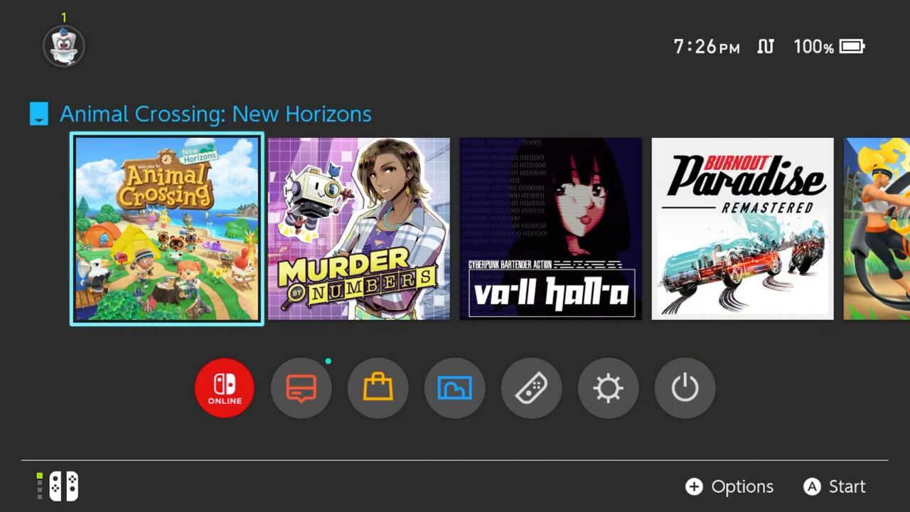